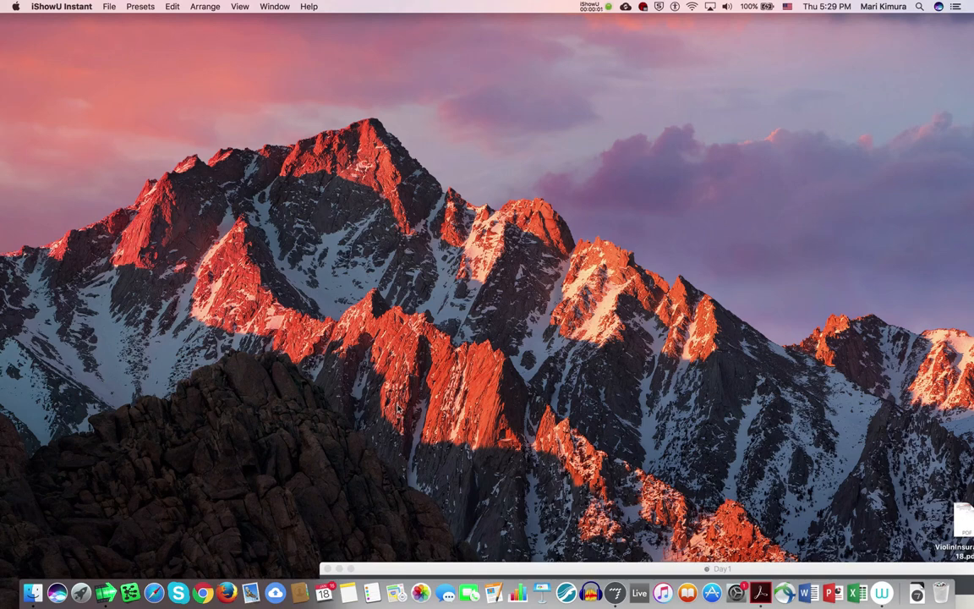
pyautogui.moveTo(616, 599)
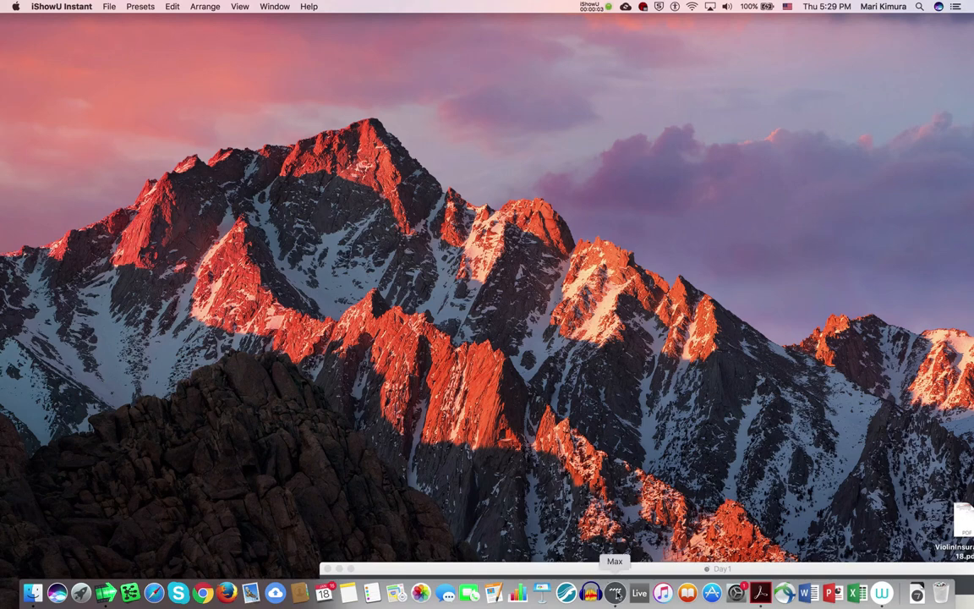
# Step: Bring Max to the front and show the Max Console from the Window menu
pyautogui.click(616, 592)
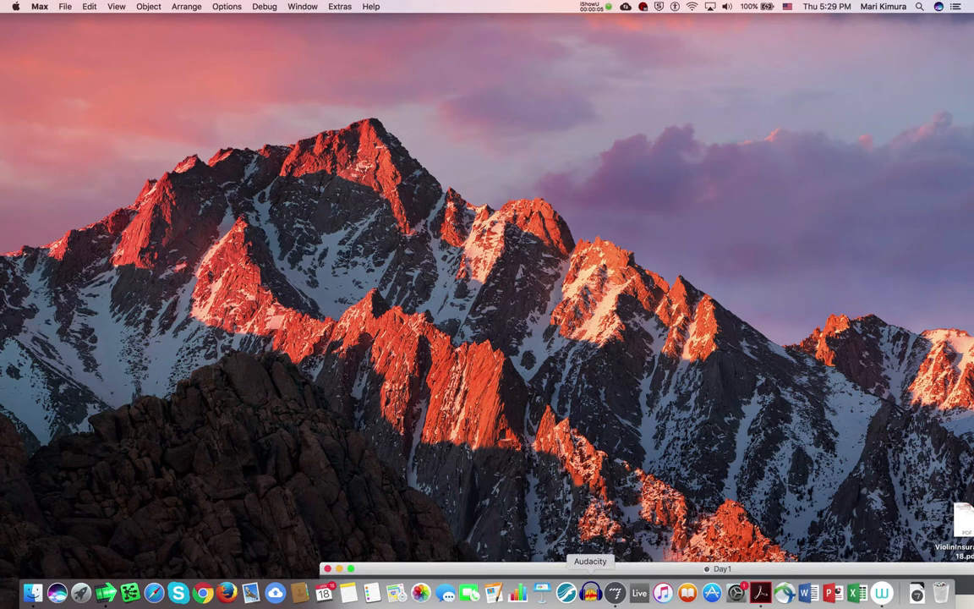
pyautogui.click(301, 7)
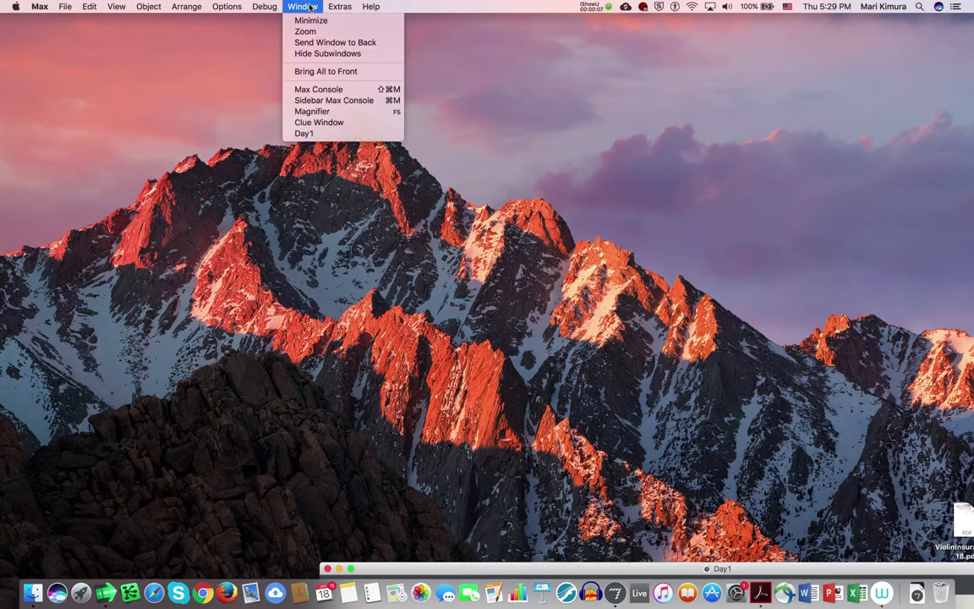
pyautogui.click(317, 88)
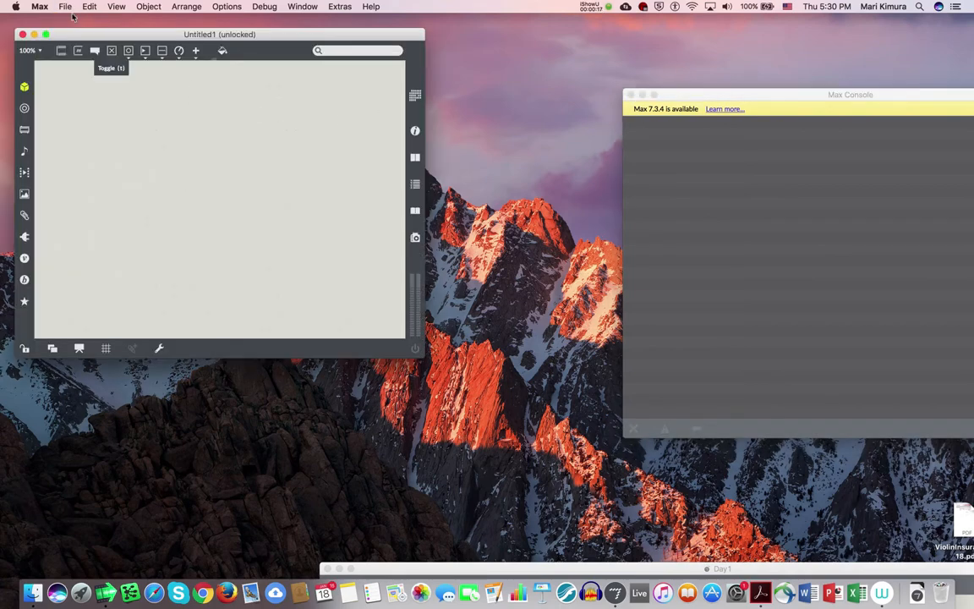
# Step: Enlarge the Untitled1 patcher window by dragging its corner and nudge it into place
pyautogui.click(64, 7)
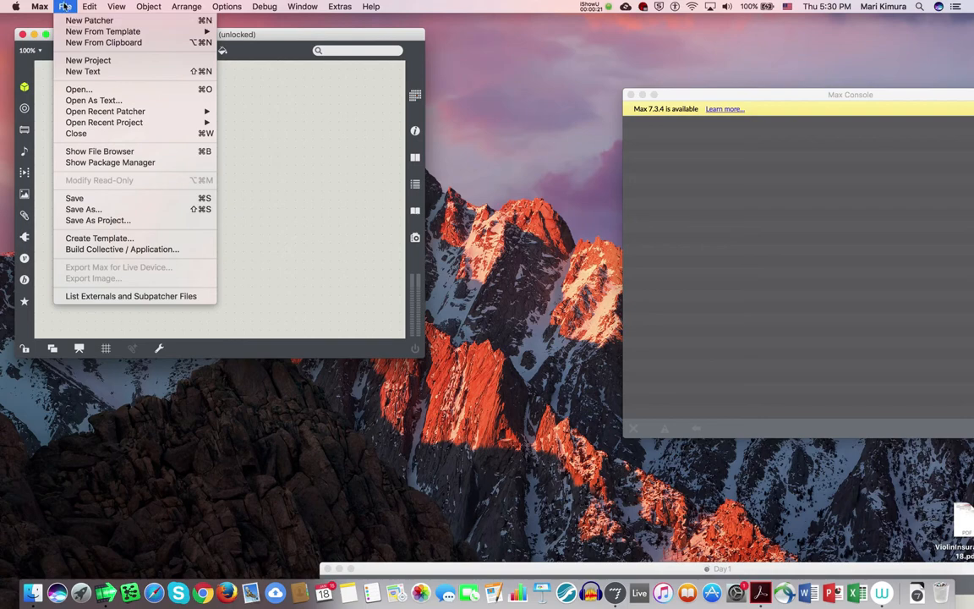
pyautogui.click(100, 21)
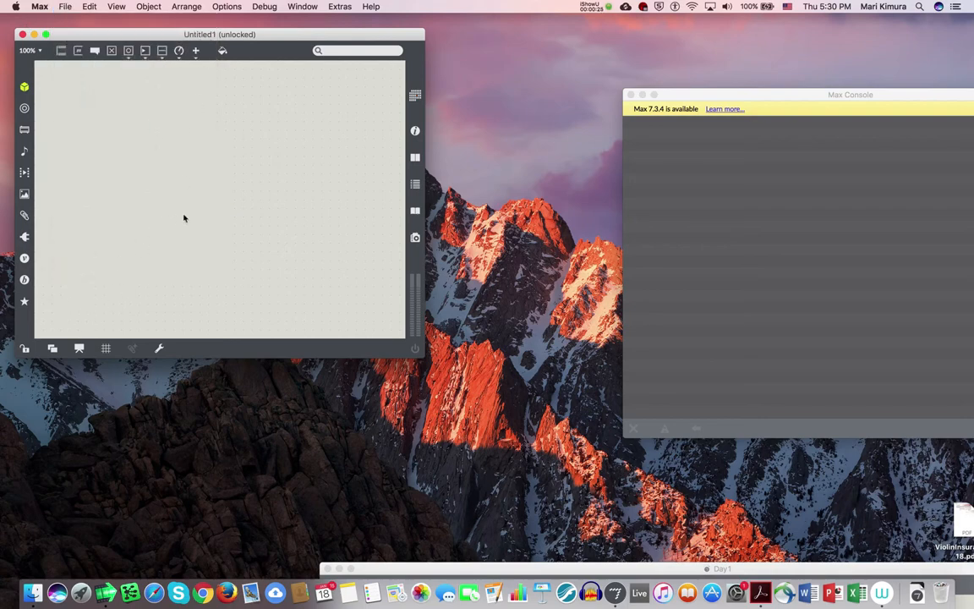
pyautogui.moveTo(219, 33); pyautogui.dragTo(267, 78)
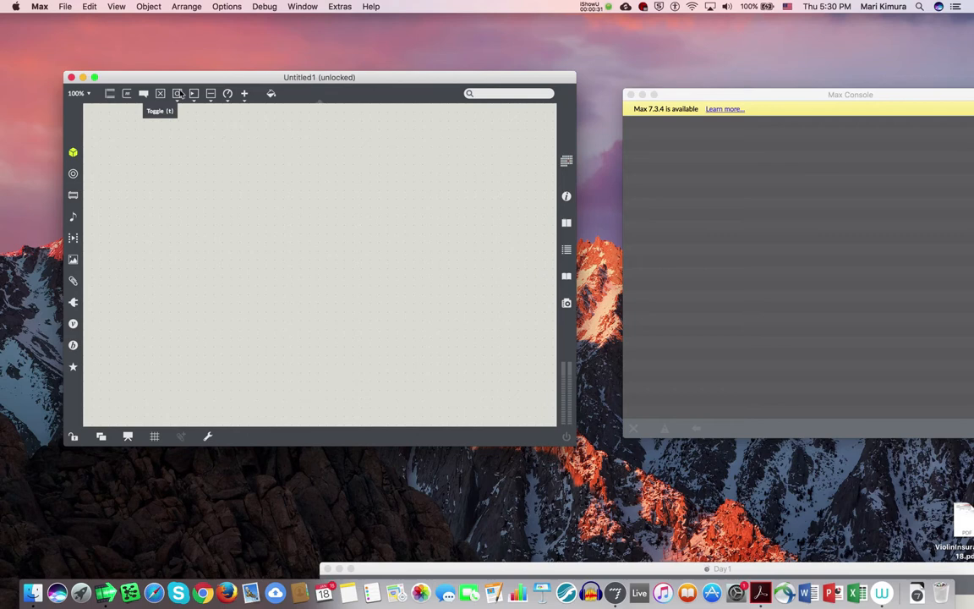
pyautogui.moveTo(534, 164)
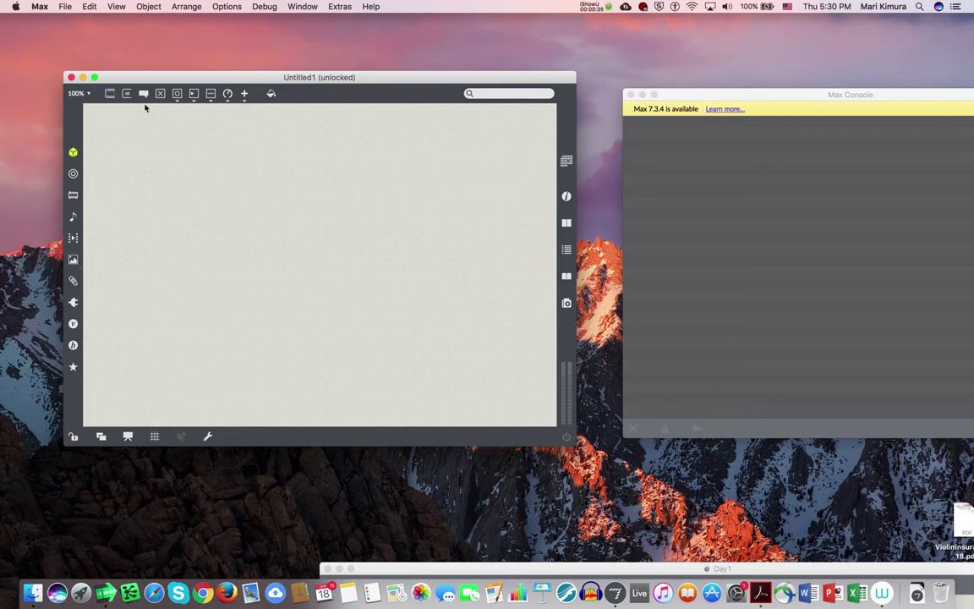
pyautogui.moveTo(318, 78); pyautogui.dragTo(327, 81)
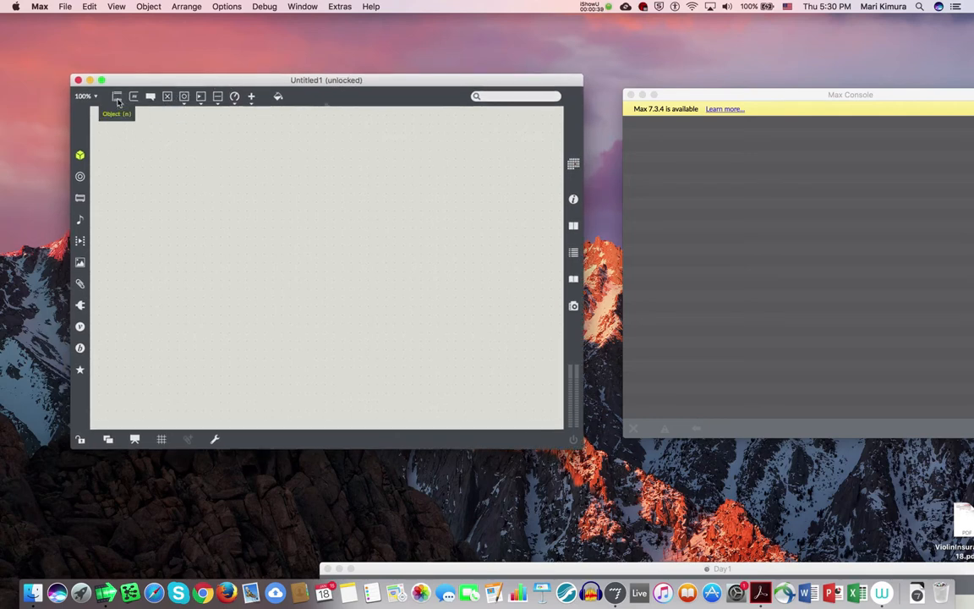
pyautogui.moveTo(119, 98)
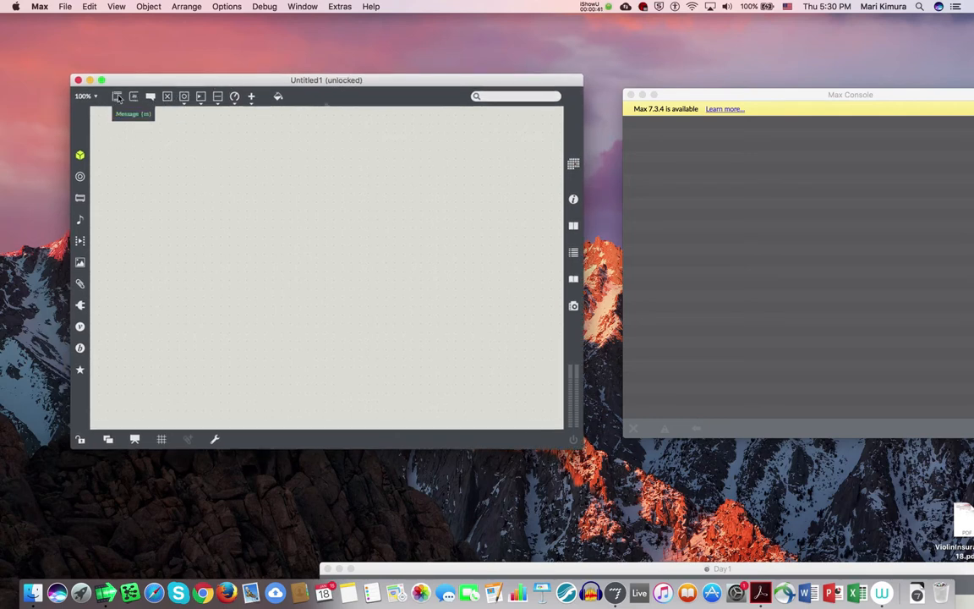
pyautogui.moveTo(129, 101)
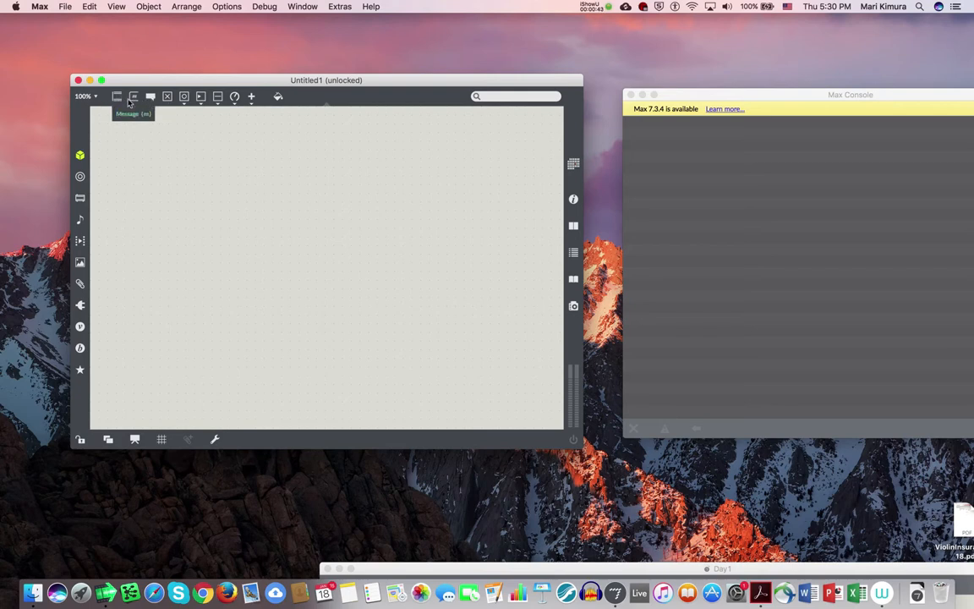
pyautogui.moveTo(124, 111)
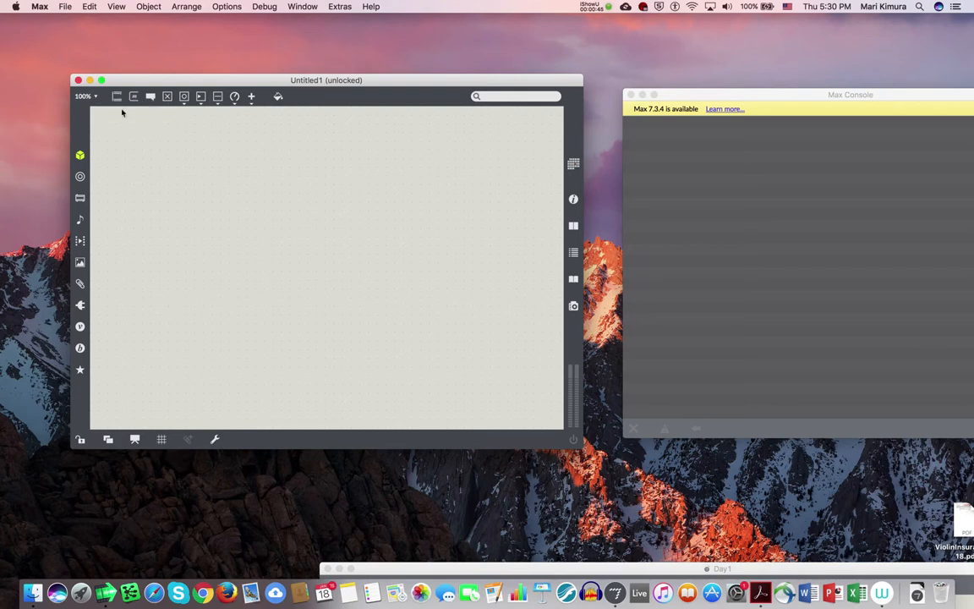
pyautogui.moveTo(148, 95)
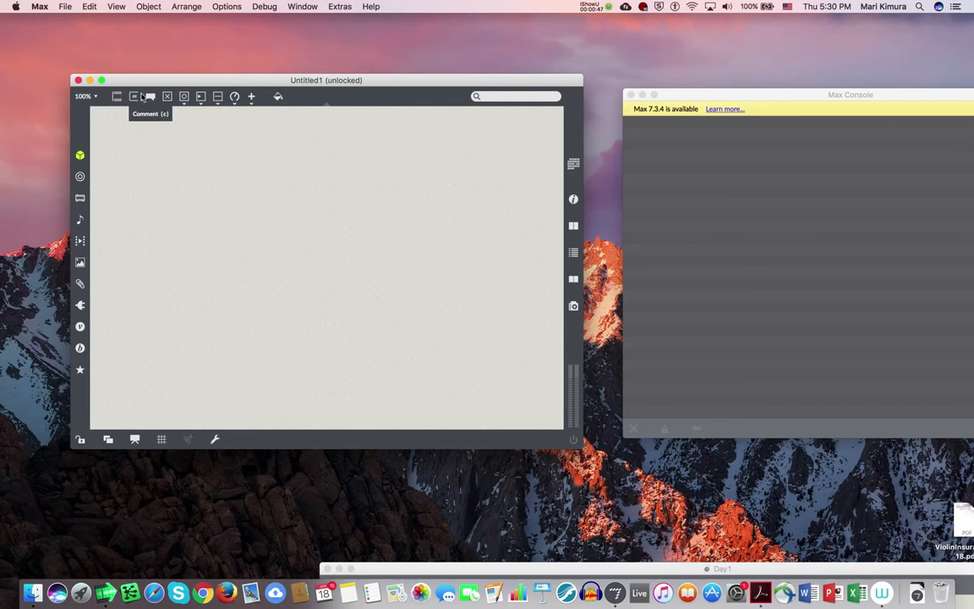
pyautogui.moveTo(117, 97)
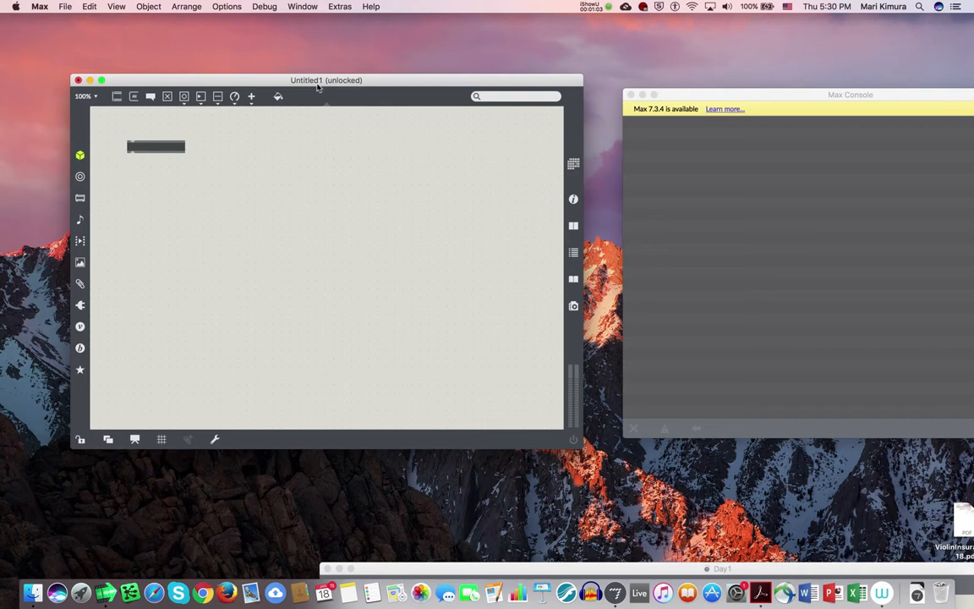
pyautogui.moveTo(253, 119)
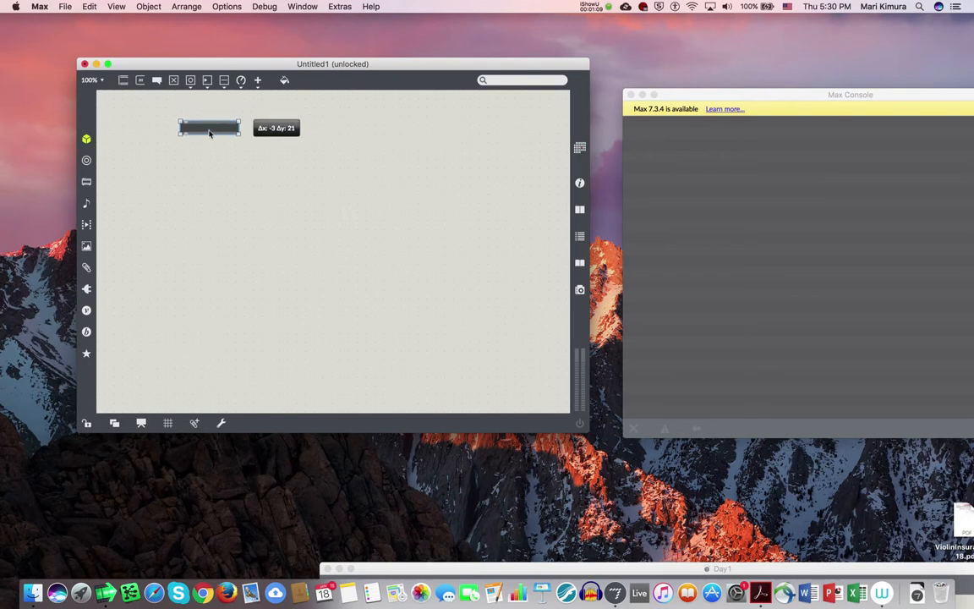
# Step: Move the new empty object box to the top-left of the patcher
pyautogui.moveTo(210, 127); pyautogui.dragTo(163, 139)
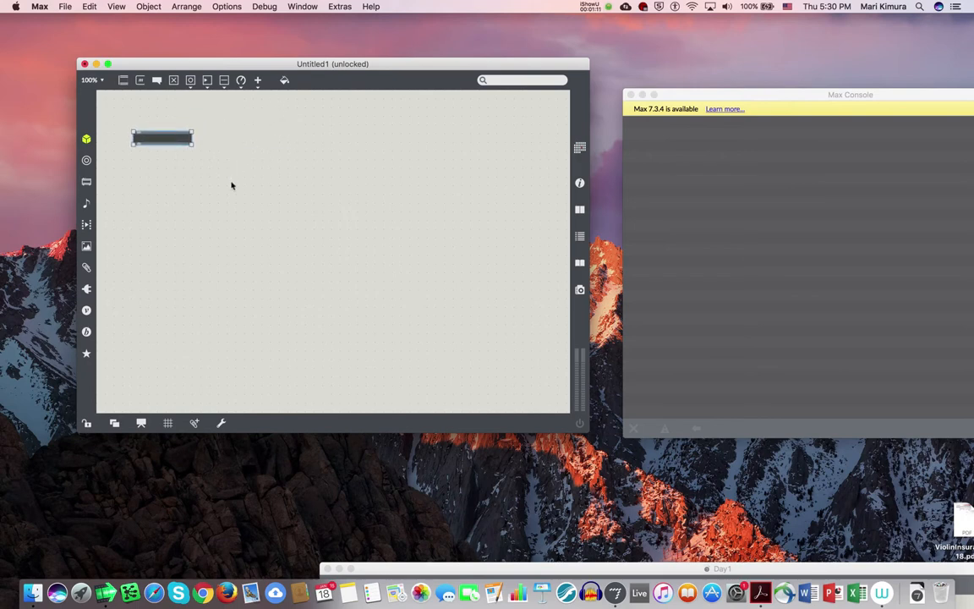
pyautogui.moveTo(270, 126)
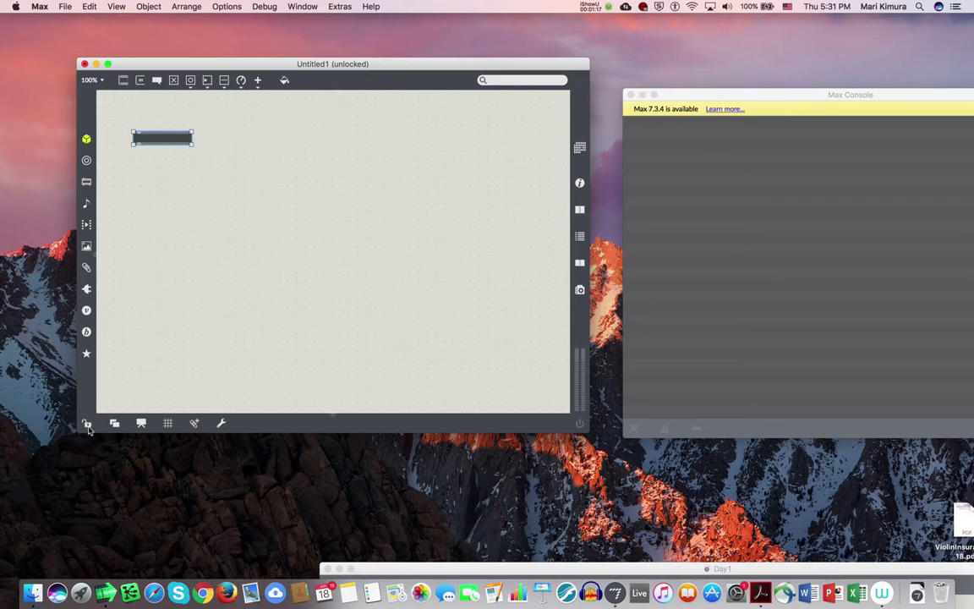
pyautogui.moveTo(88, 427)
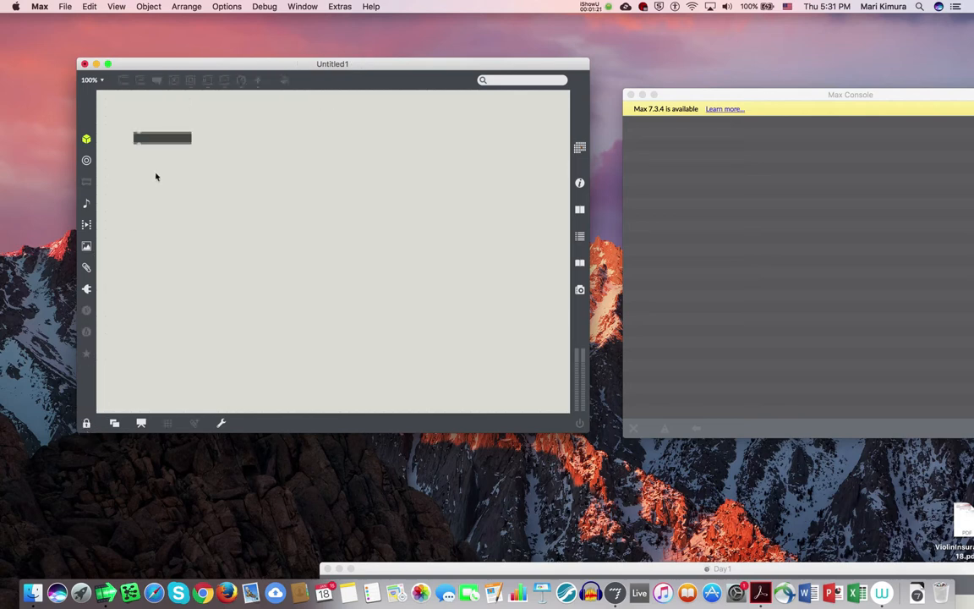
pyautogui.moveTo(200, 88)
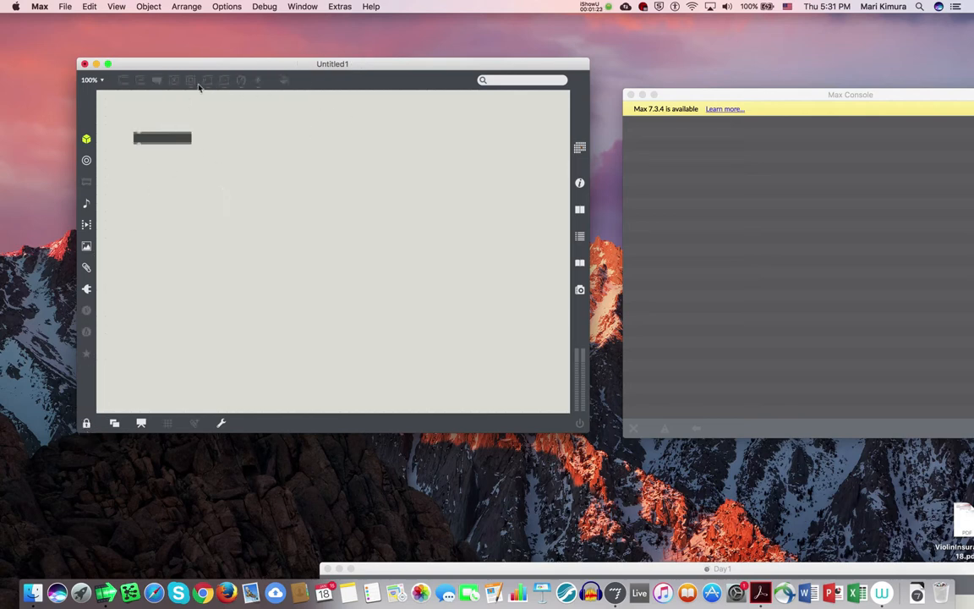
pyautogui.click(88, 423)
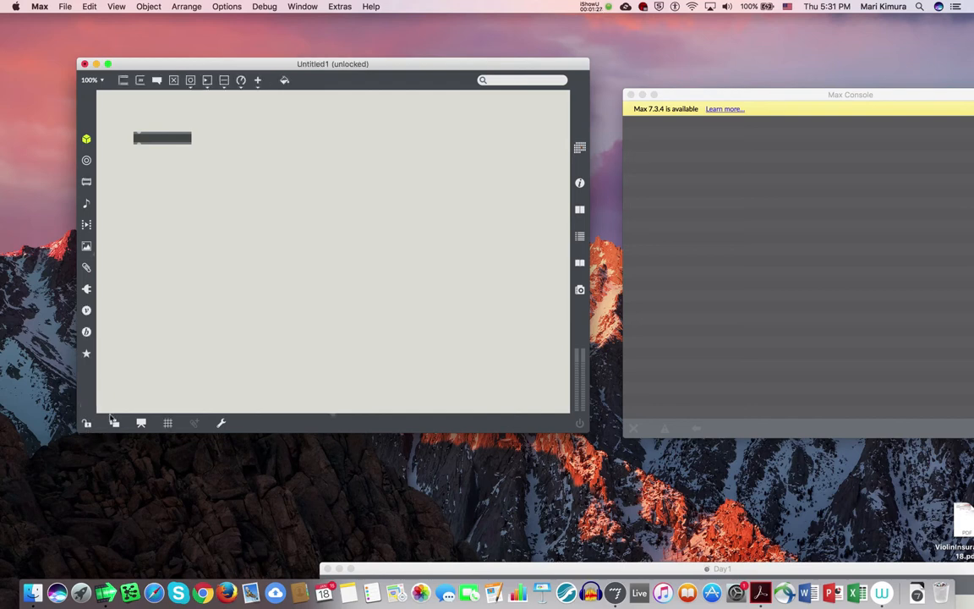
pyautogui.click(88, 7)
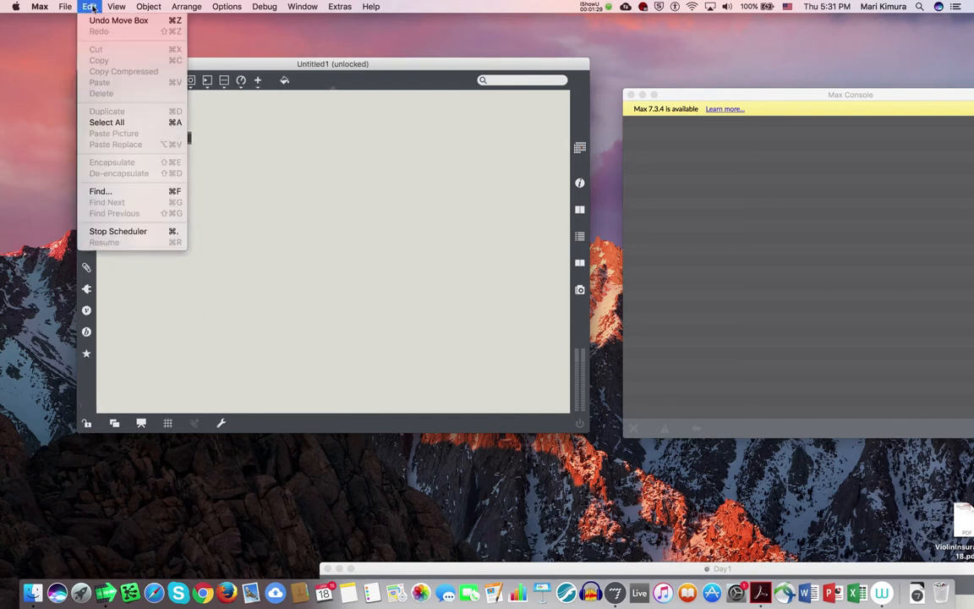
pyautogui.click(122, 7)
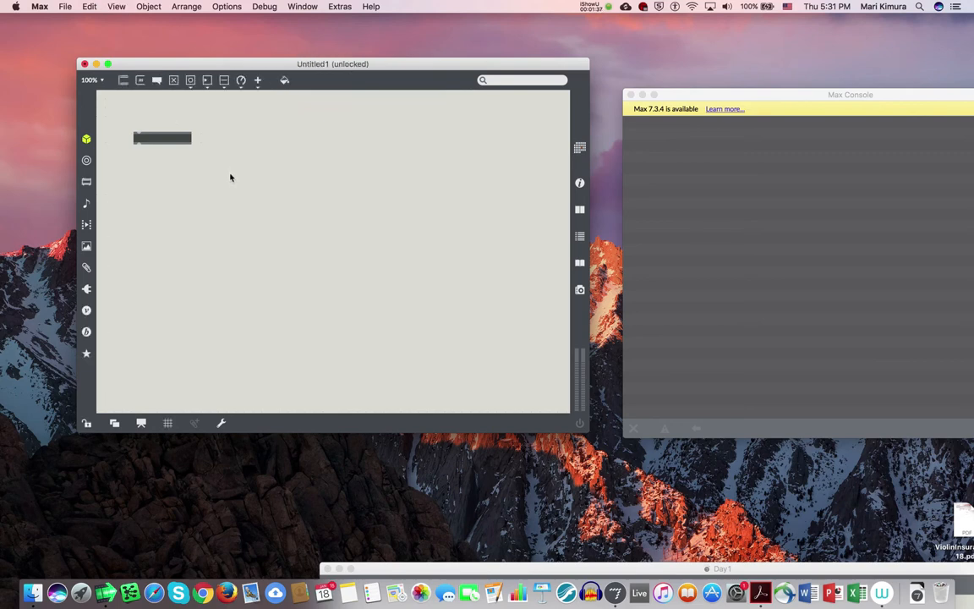
pyautogui.moveTo(233, 179)
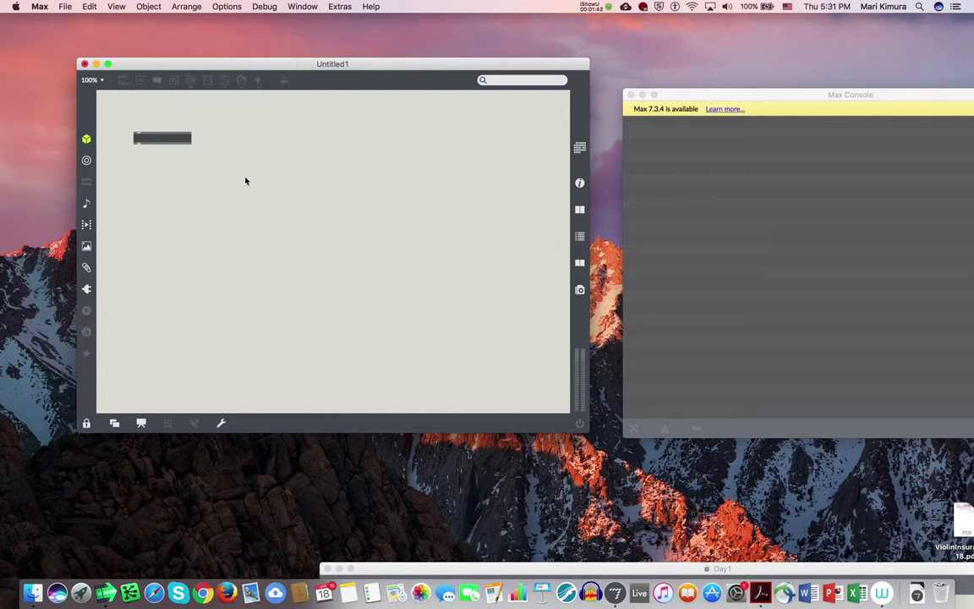
pyautogui.click(86, 423)
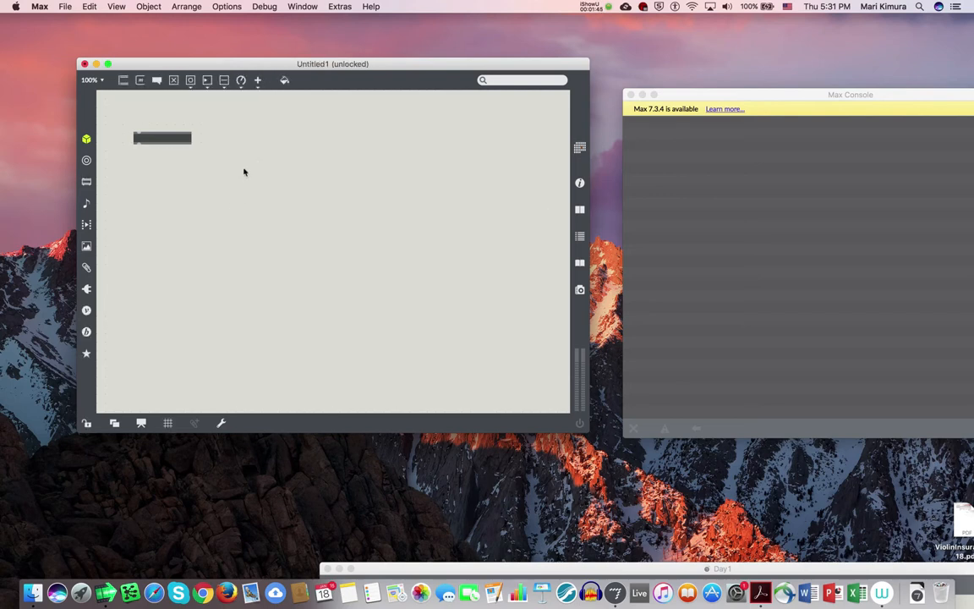
pyautogui.moveTo(223, 156)
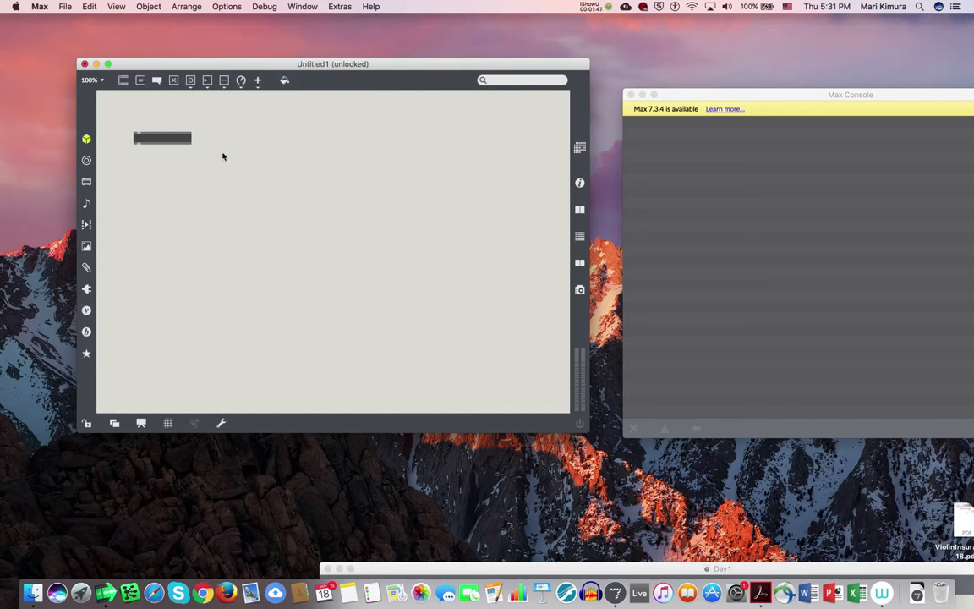
# Step: Move the box toward the centre and make it a 'print' object
pyautogui.moveTo(162, 139); pyautogui.dragTo(230, 172)
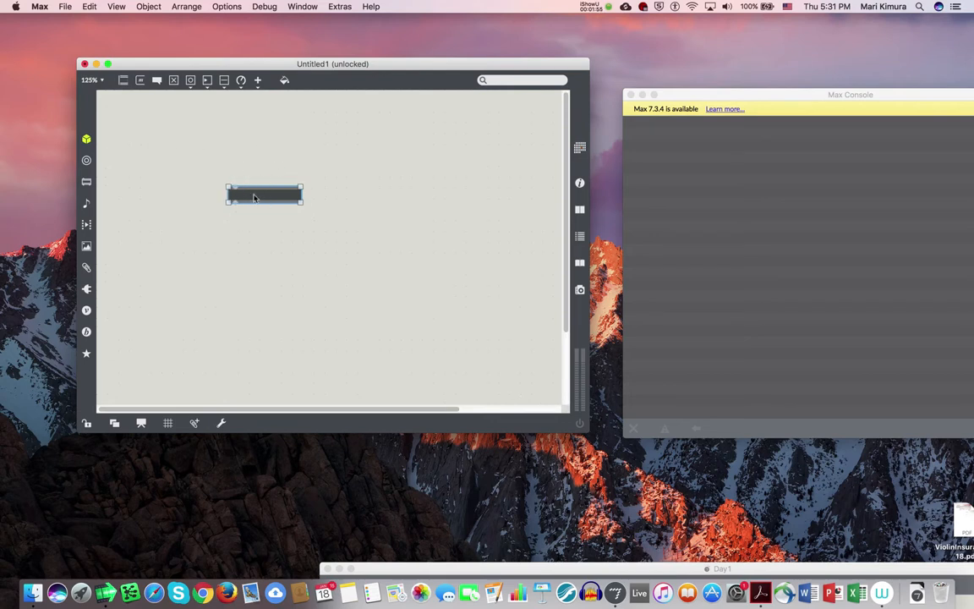
pyautogui.moveTo(264, 195); pyautogui.dragTo(270, 193)
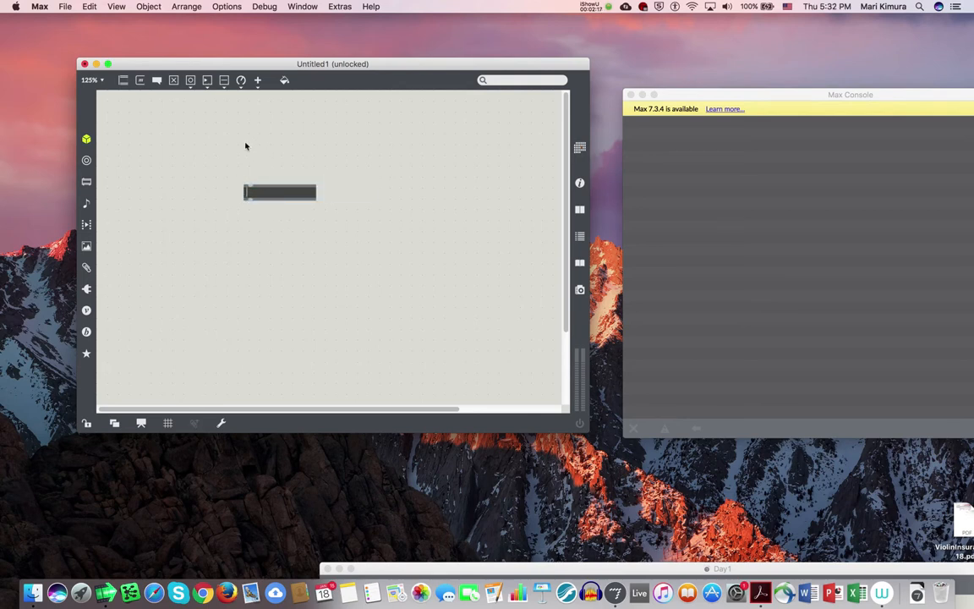
pyautogui.write('print')
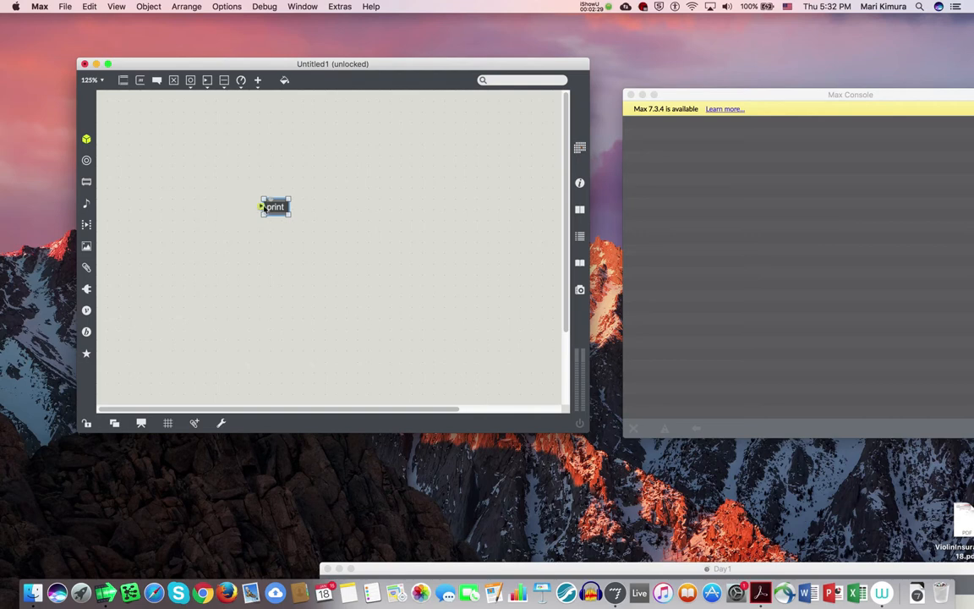
# Step: Open the print object's help patcher via the Help menu and its contextual menu
pyautogui.rightClick(274, 206)
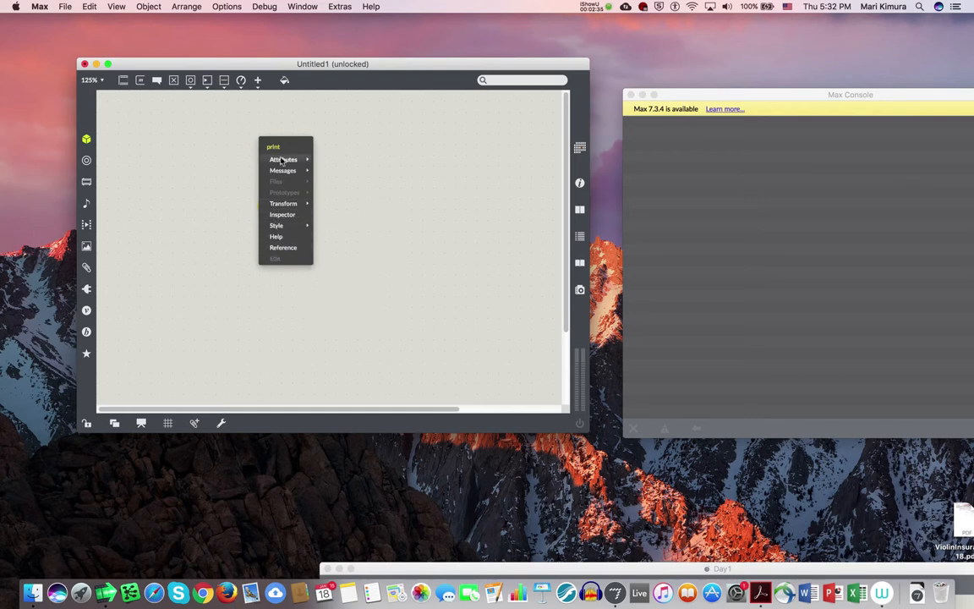
pyautogui.moveTo(278, 237)
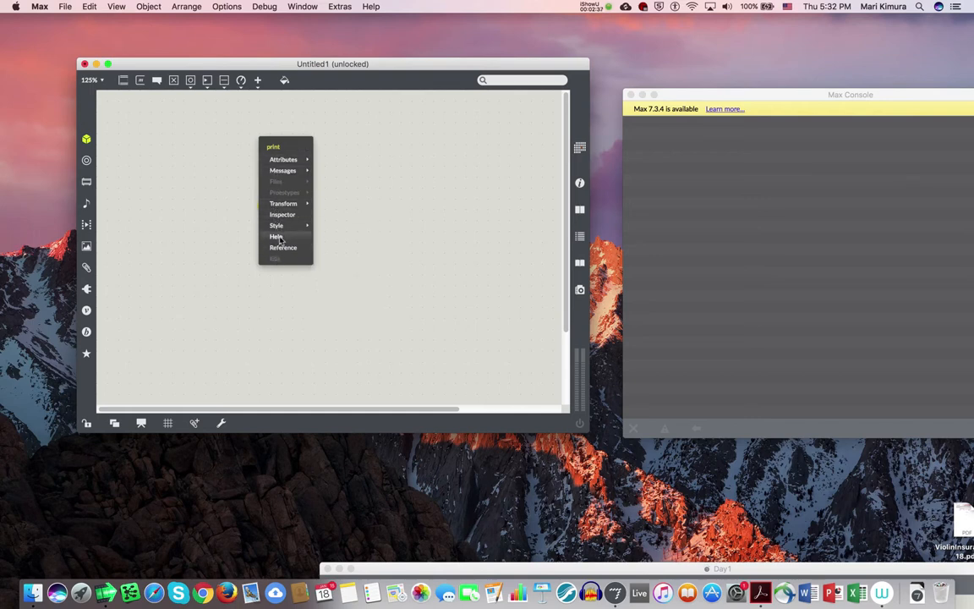
pyautogui.click(275, 208)
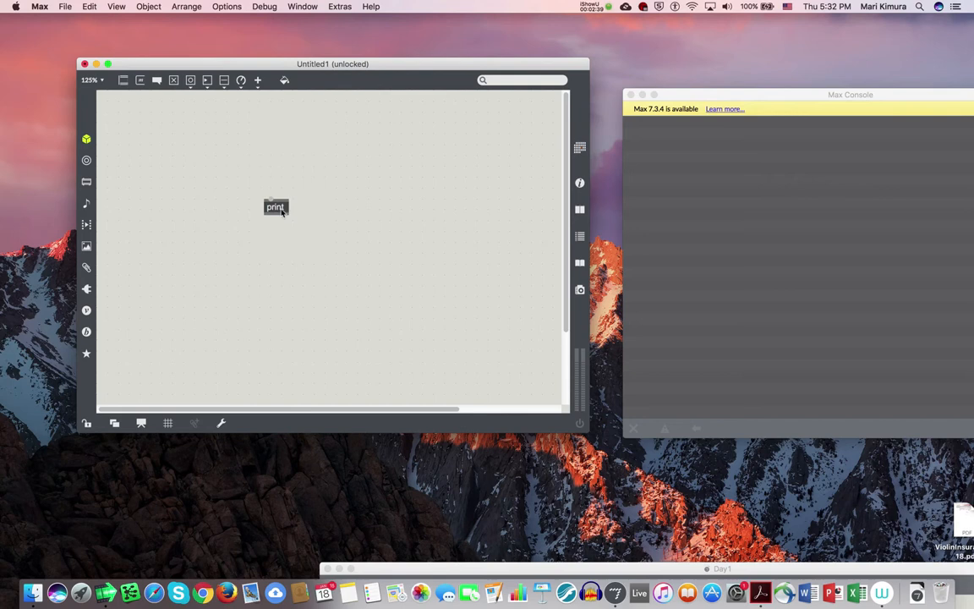
pyautogui.click(370, 7)
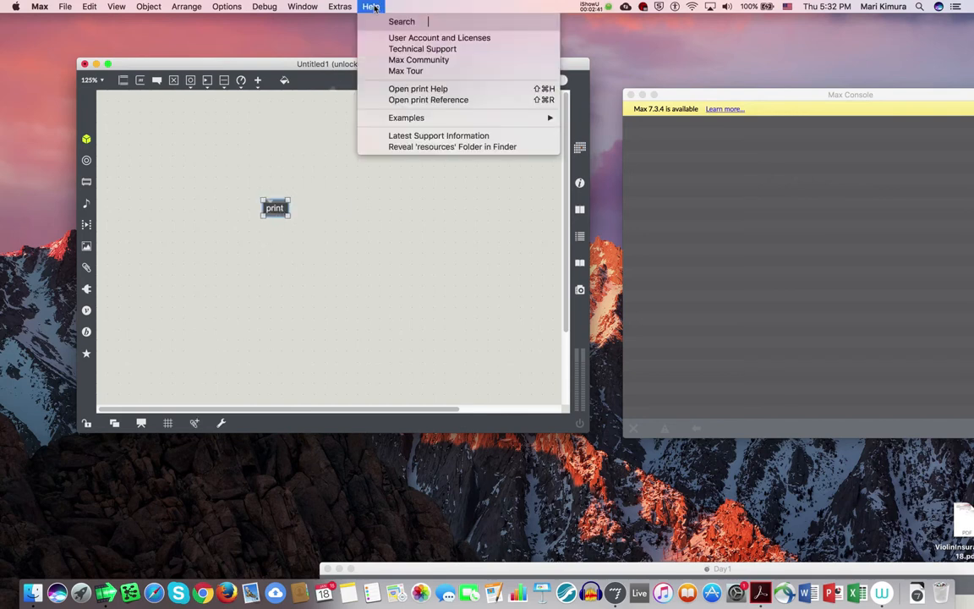
pyautogui.moveTo(418, 87)
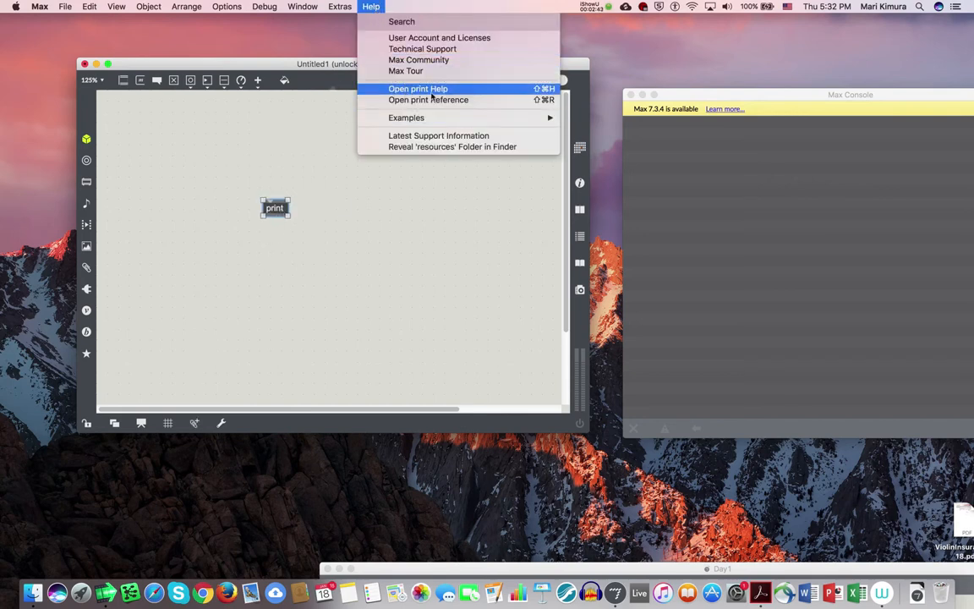
pyautogui.click(304, 186)
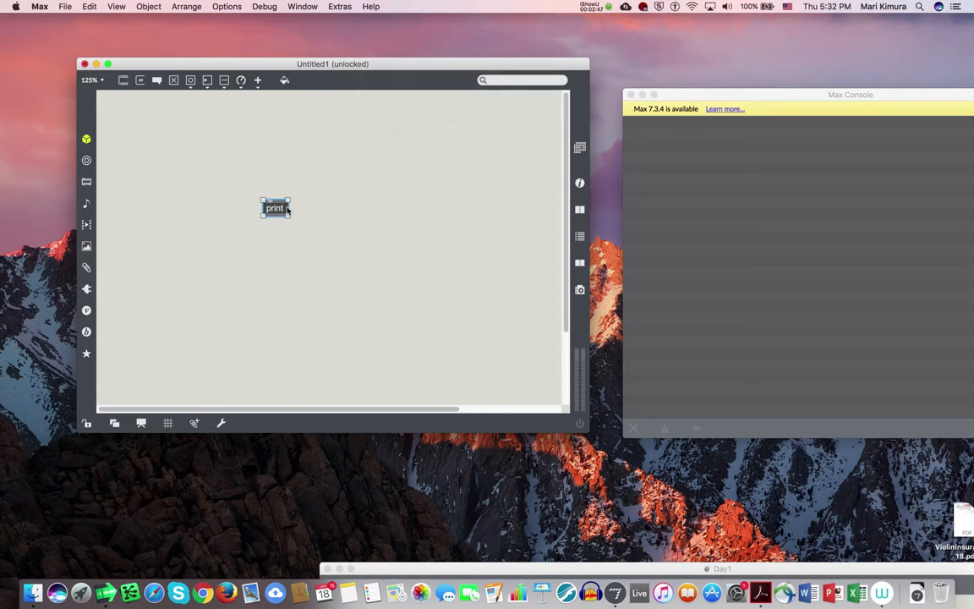
pyautogui.rightClick(274, 208)
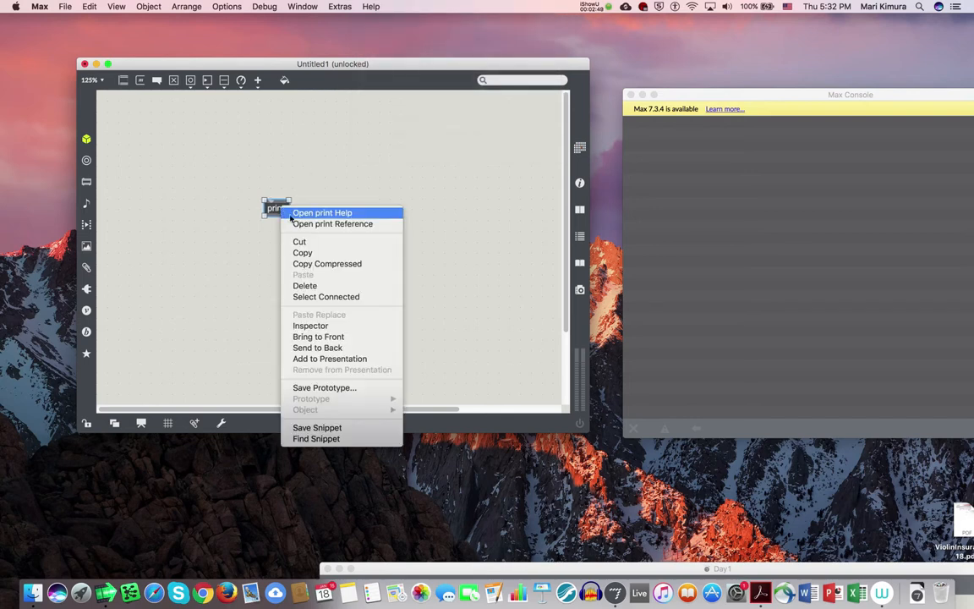
pyautogui.click(306, 219)
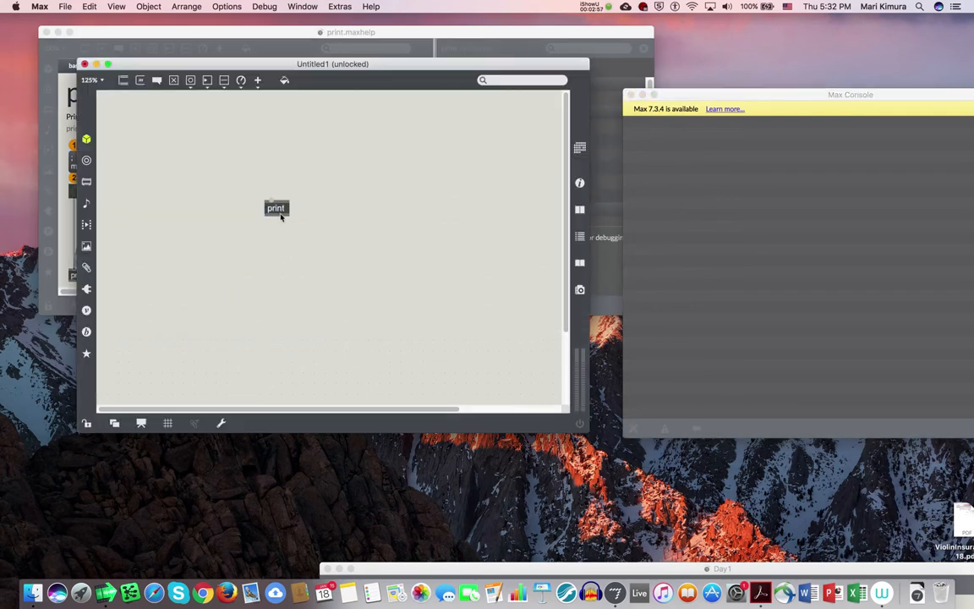
# Step: Lower the print object and place an empty message box above it
pyautogui.moveTo(277, 208); pyautogui.dragTo(279, 238)
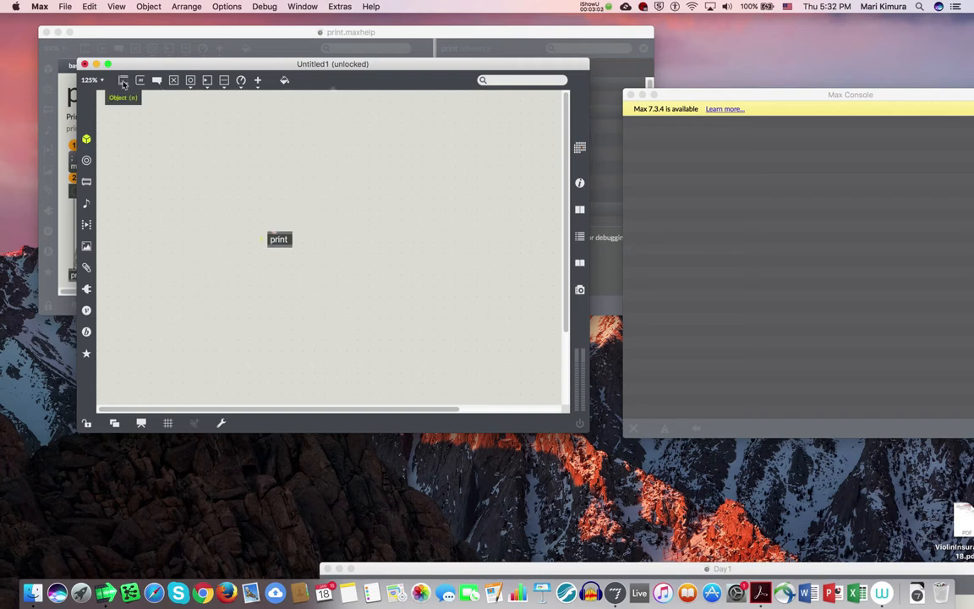
pyautogui.moveTo(141, 81)
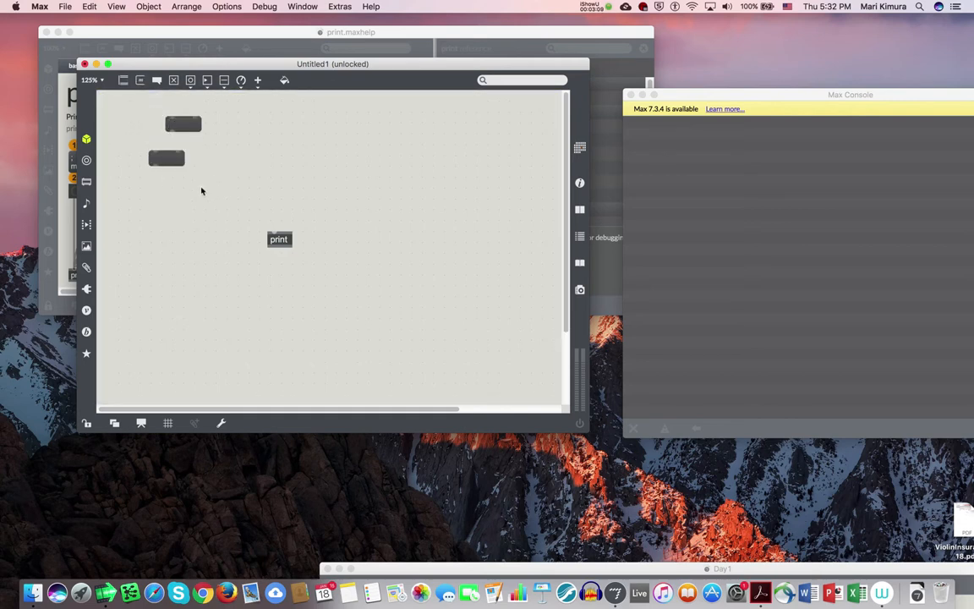
pyautogui.click(211, 210)
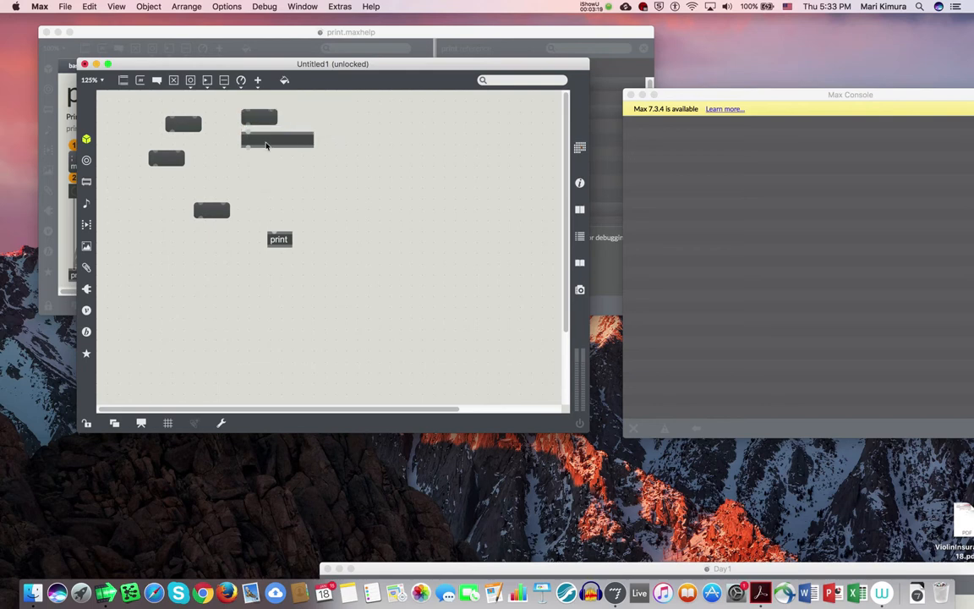
pyautogui.moveTo(262, 173)
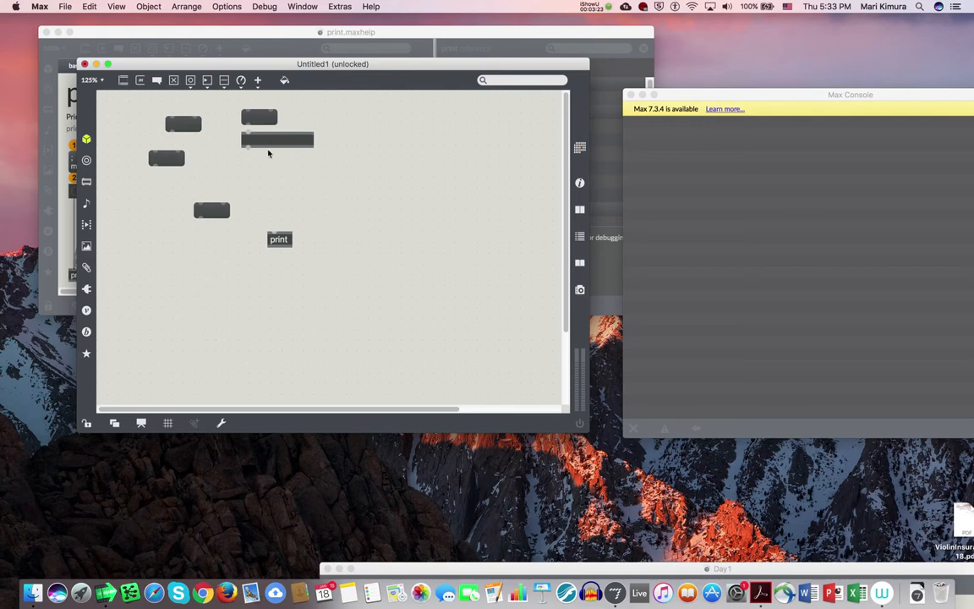
pyautogui.moveTo(267, 141)
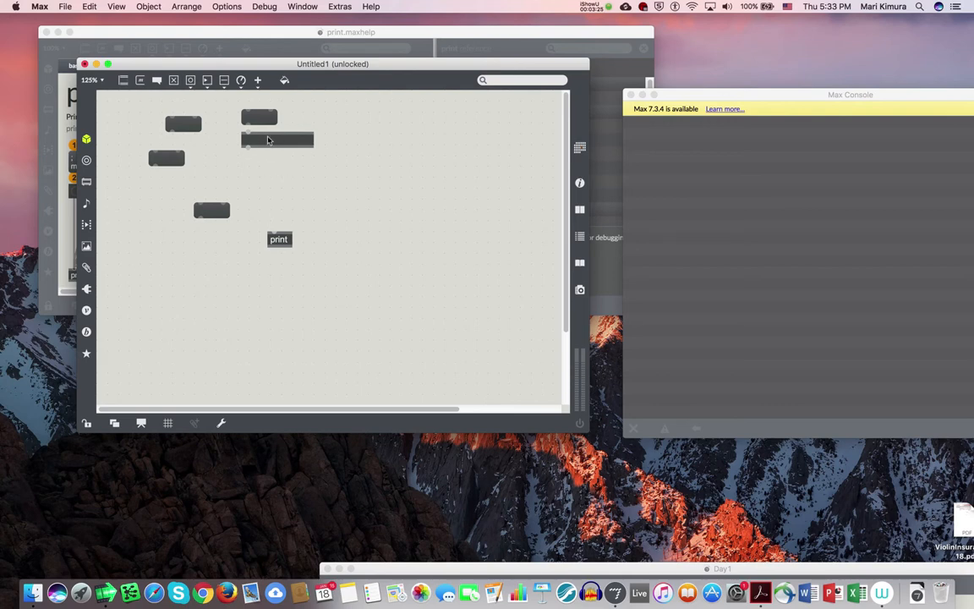
pyautogui.moveTo(268, 150)
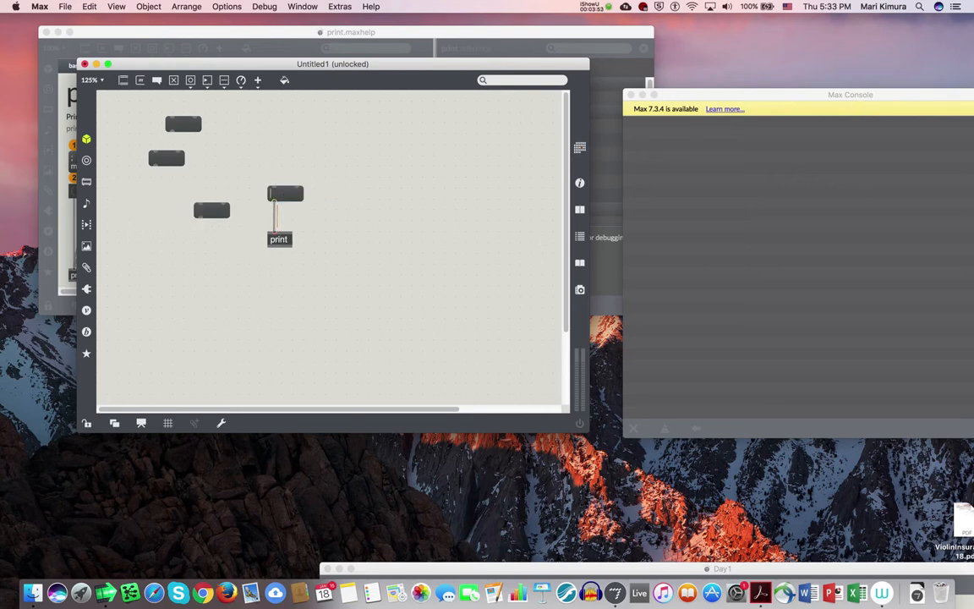
pyautogui.moveTo(247, 170)
pyautogui.write('hi')
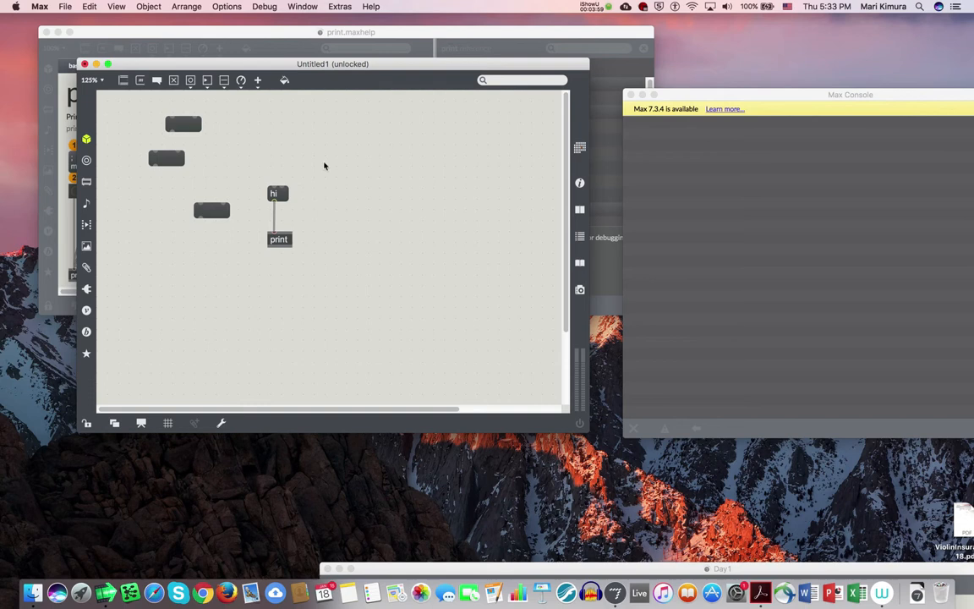
pyautogui.moveTo(312, 206)
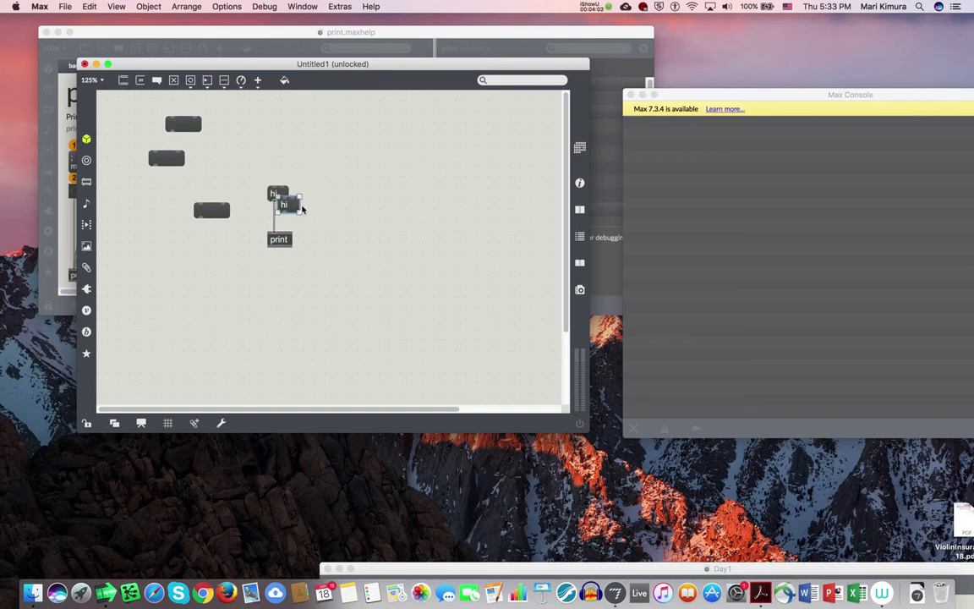
# Step: Option-drag a copy of the 'hi' message box to sit beside it
pyautogui.moveTo(284, 205); pyautogui.dragTo(318, 193)
pyautogui.write('appy new year')
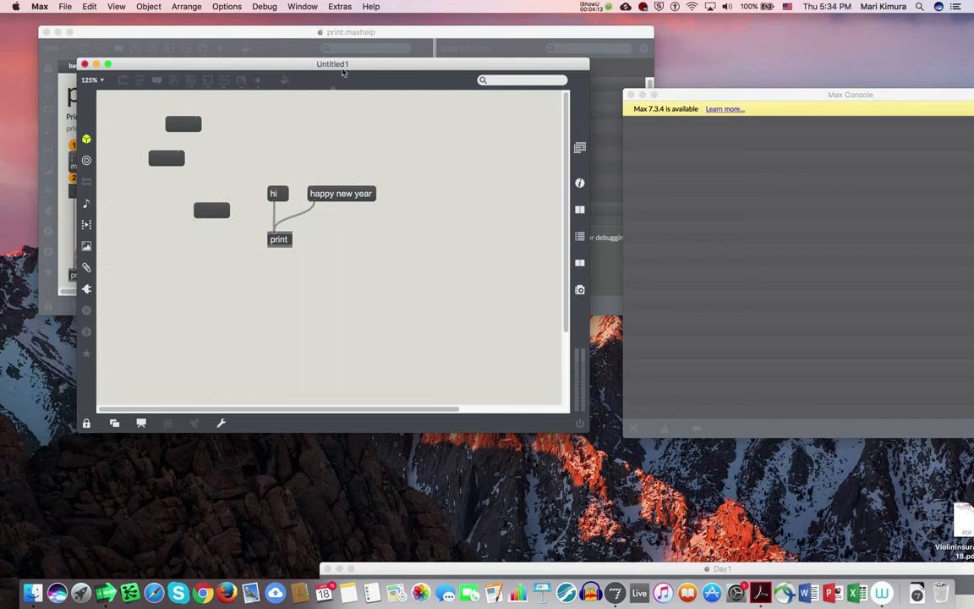
pyautogui.moveTo(322, 103)
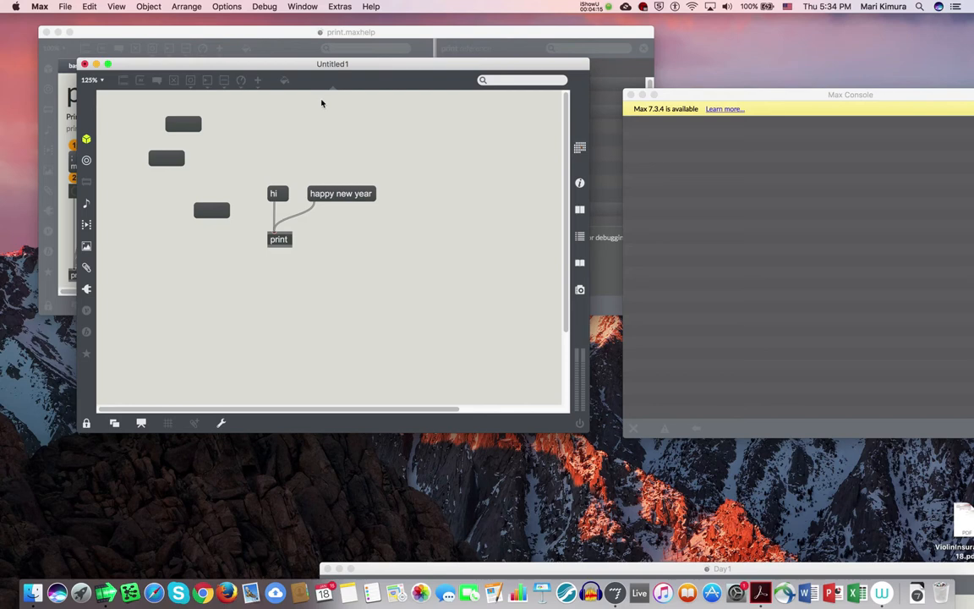
pyautogui.moveTo(238, 226)
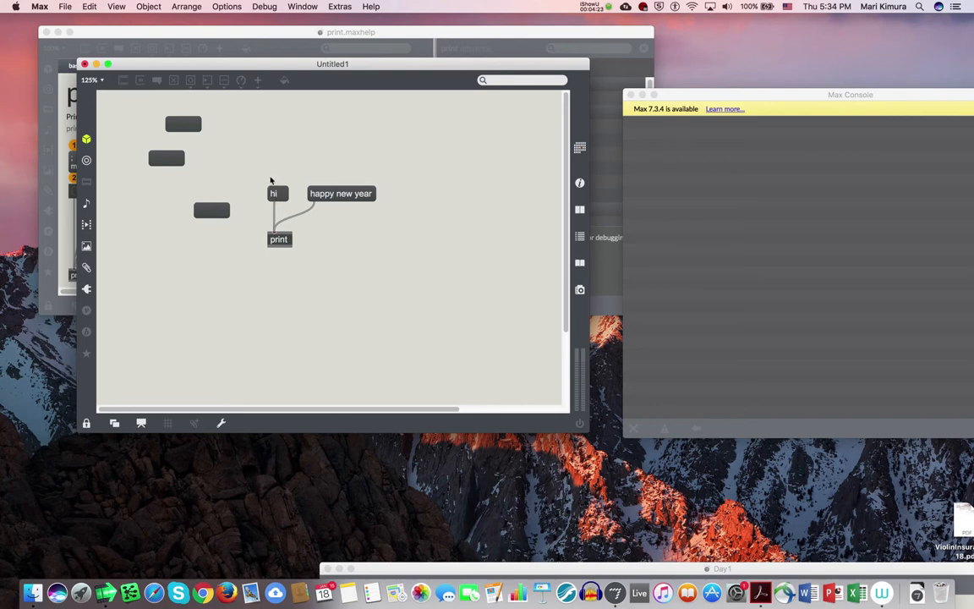
# Step: Click the 'hi' and 'happy new year' messages to print them to the Max Console
pyautogui.click(274, 193)
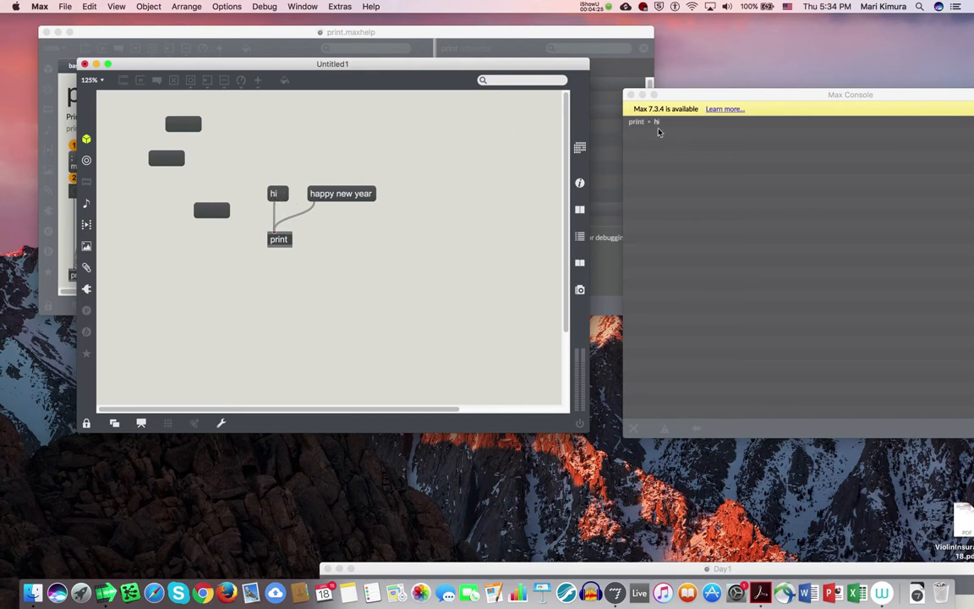
pyautogui.click(342, 193)
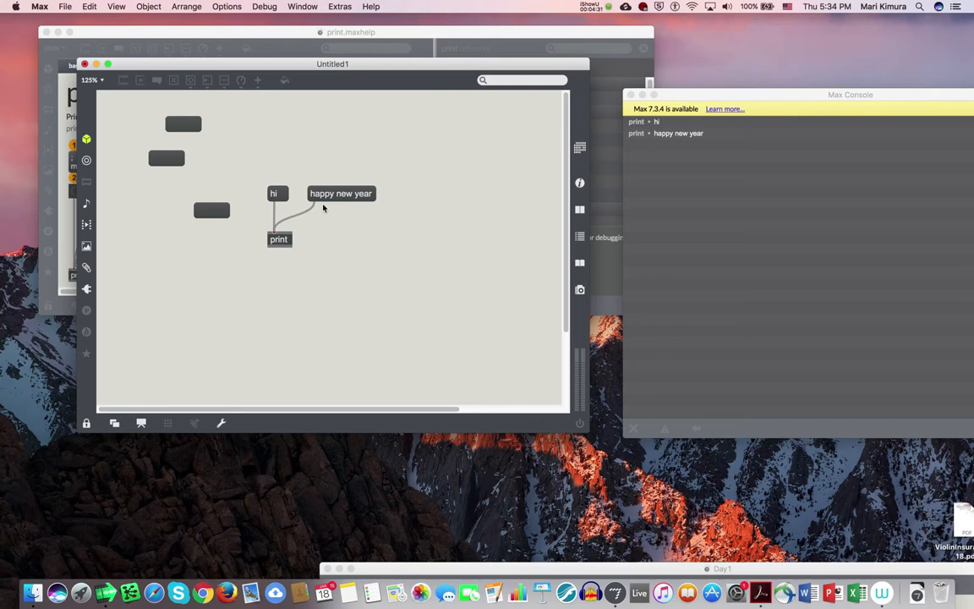
pyautogui.moveTo(463, 178)
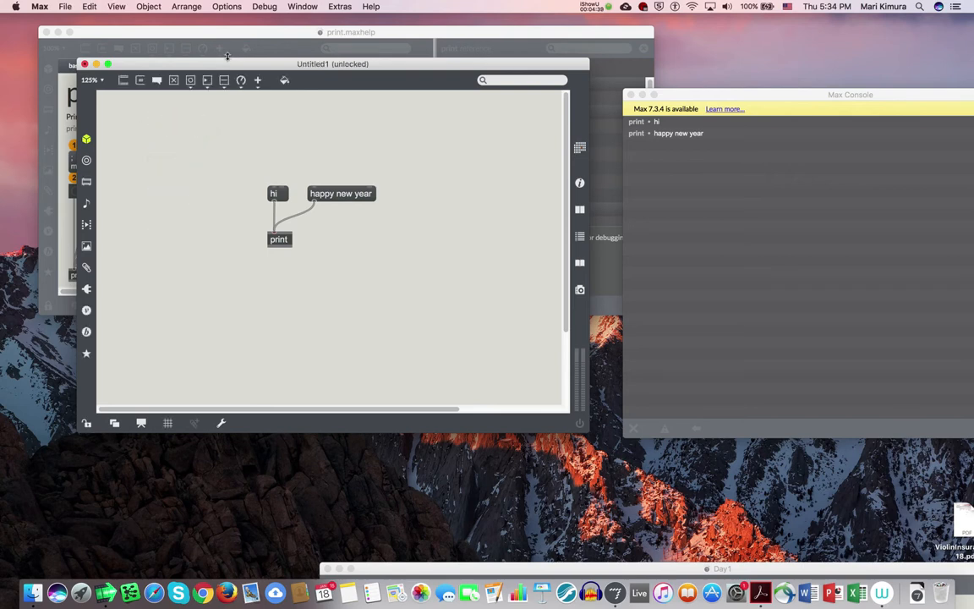
pyautogui.moveTo(156, 82)
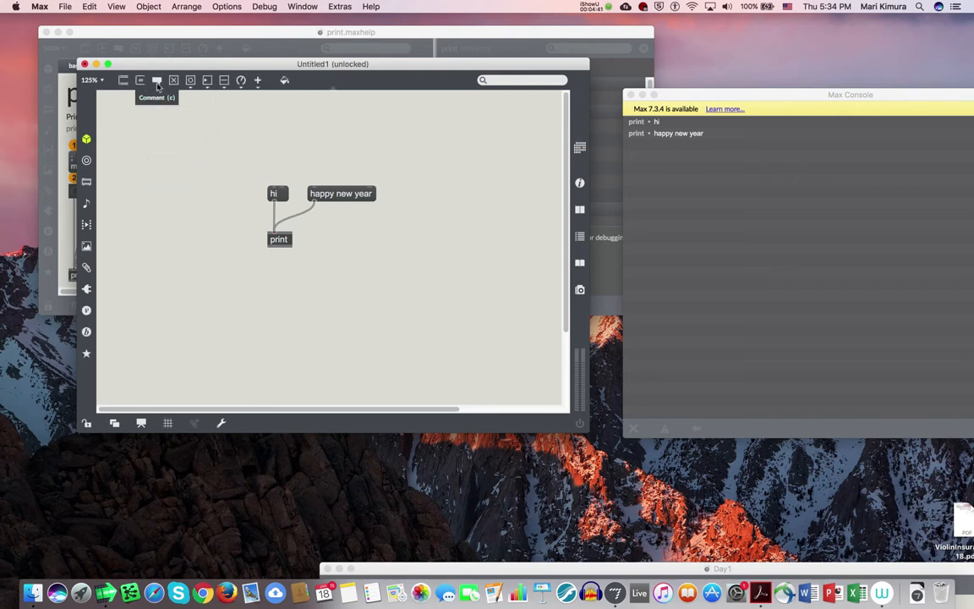
pyautogui.moveTo(166, 156)
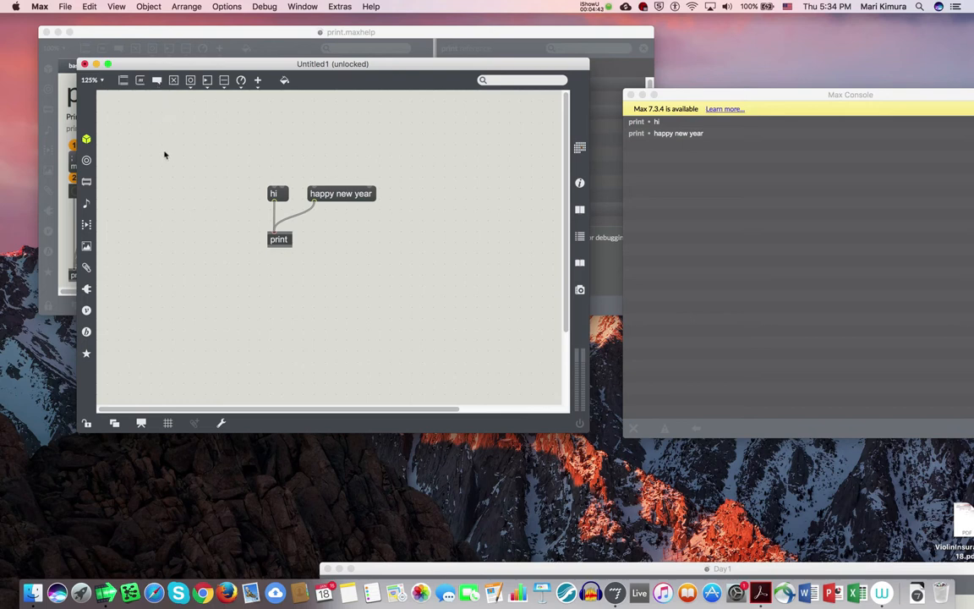
# Step: Add a comment at the top left reading 'This is my first Max patch'
pyautogui.click(166, 155)
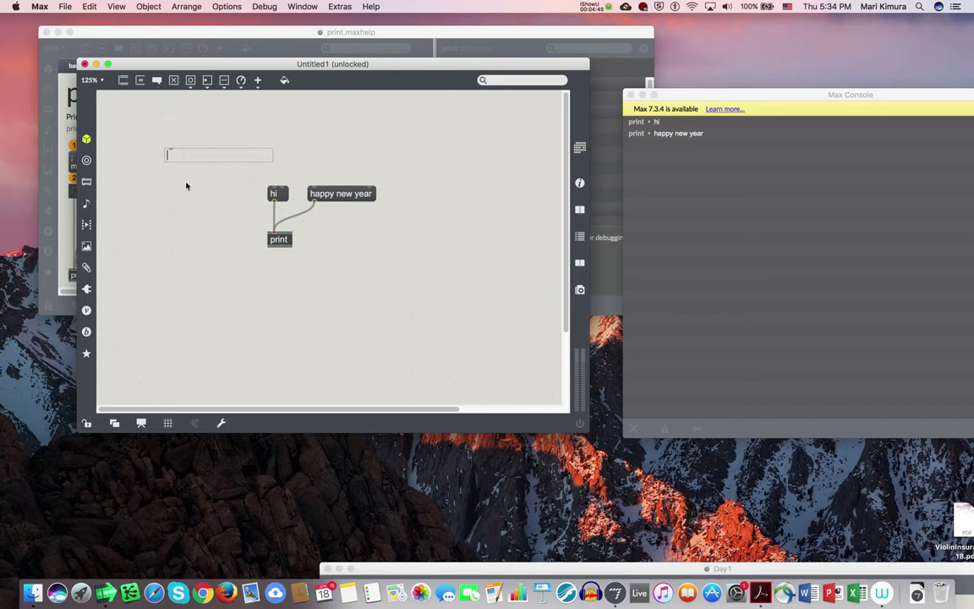
pyautogui.moveTo(295, 242)
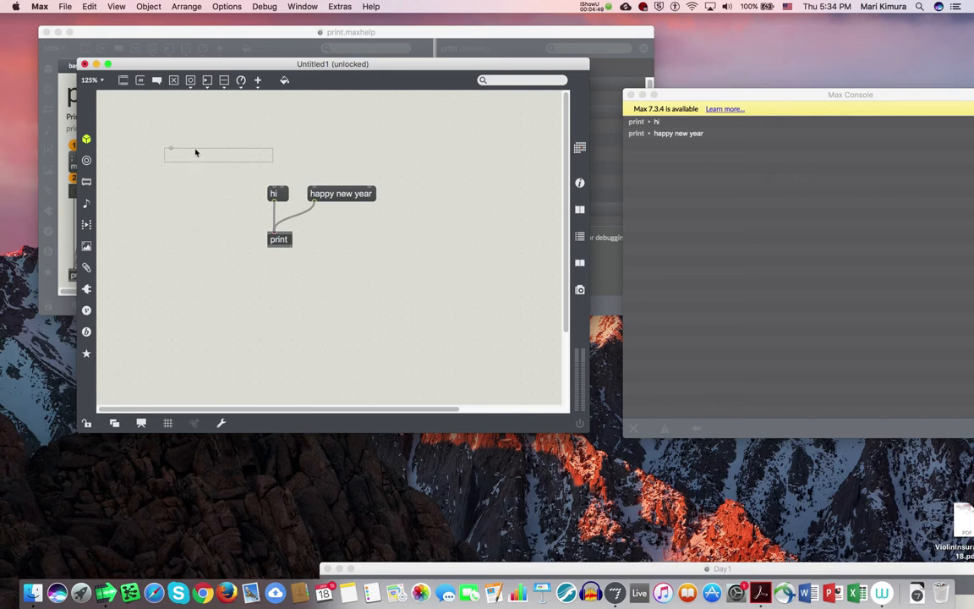
pyautogui.write('Ti')
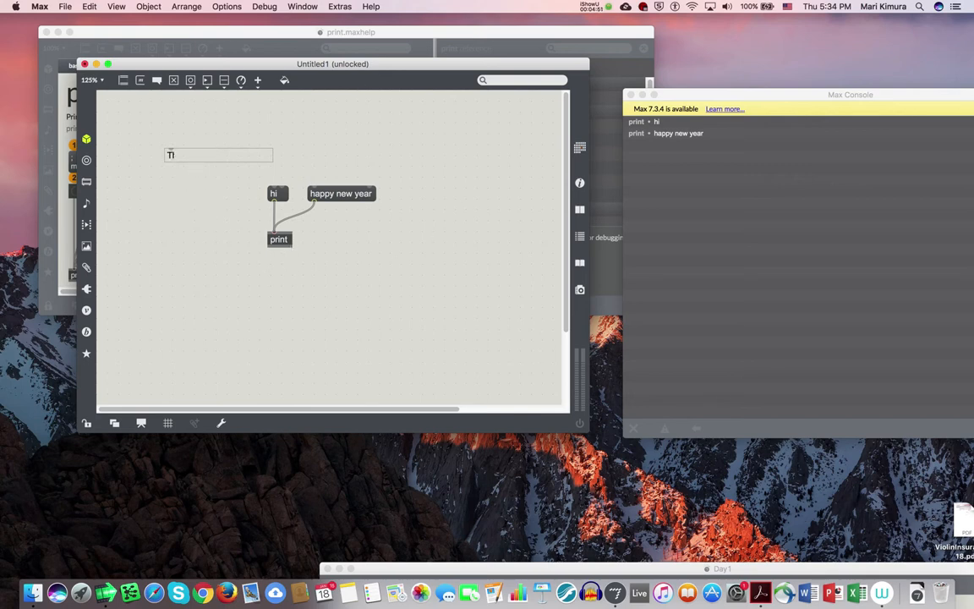
pyautogui.write('his is my fiurst')
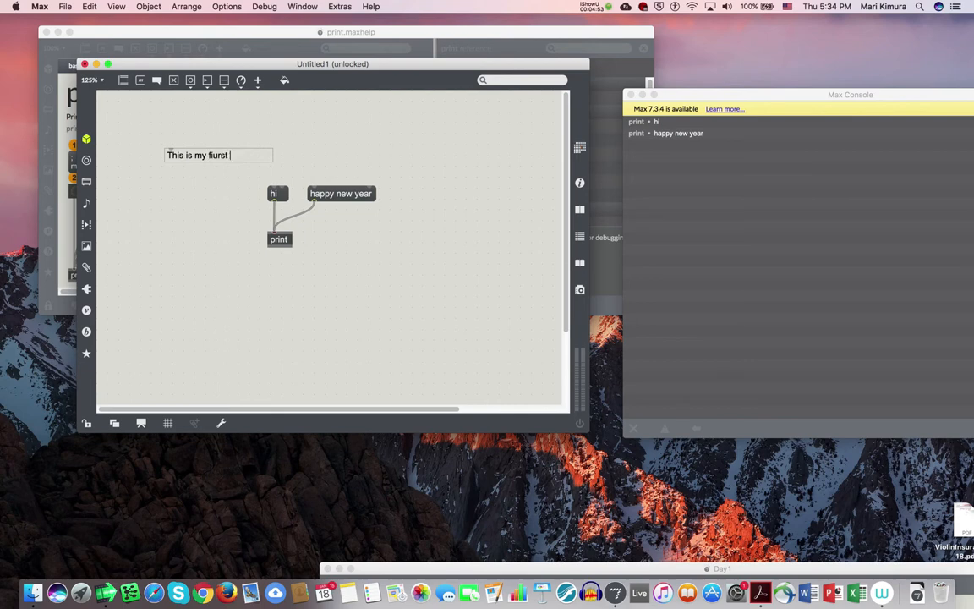
pyautogui.write('first Max patch')
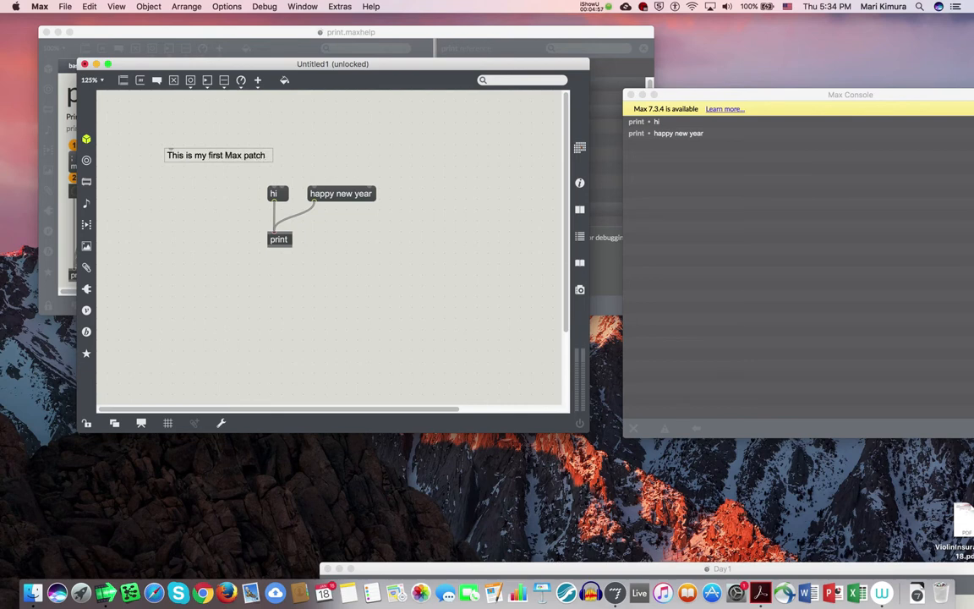
pyautogui.moveTo(217, 155); pyautogui.dragTo(155, 113)
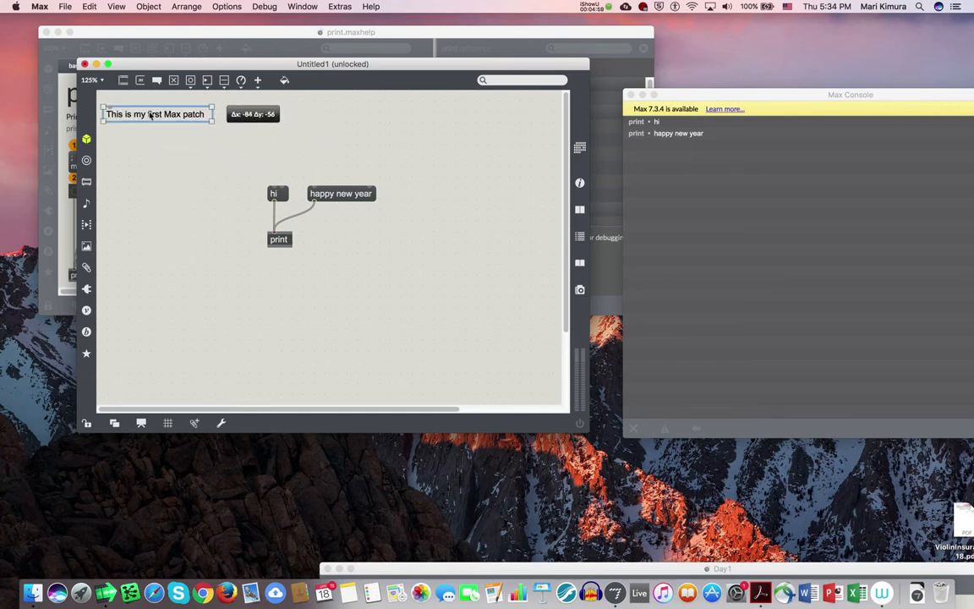
pyautogui.click(164, 140)
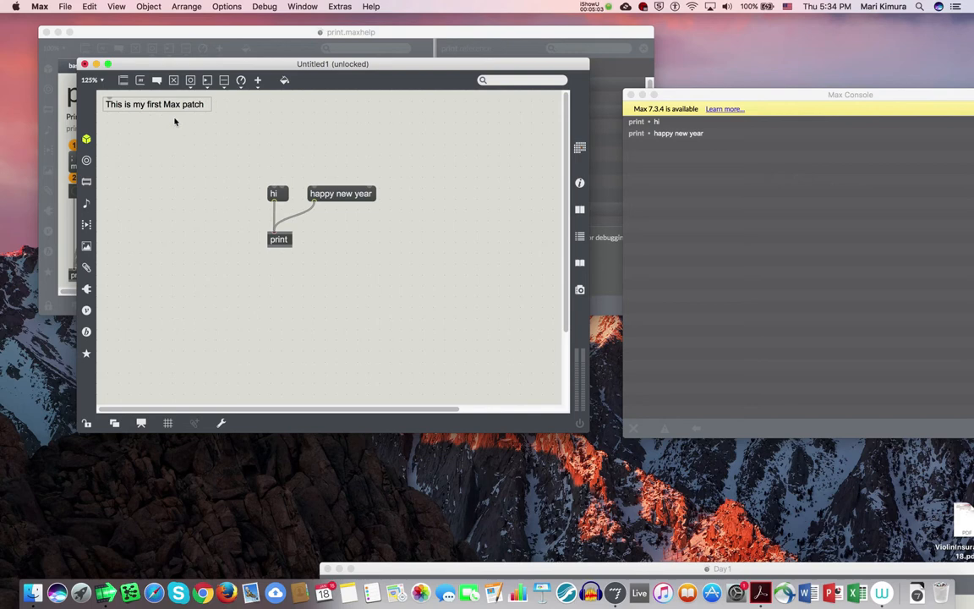
# Step: Add a test comment reading 'this is me' and finish editing it
pyautogui.click(155, 103)
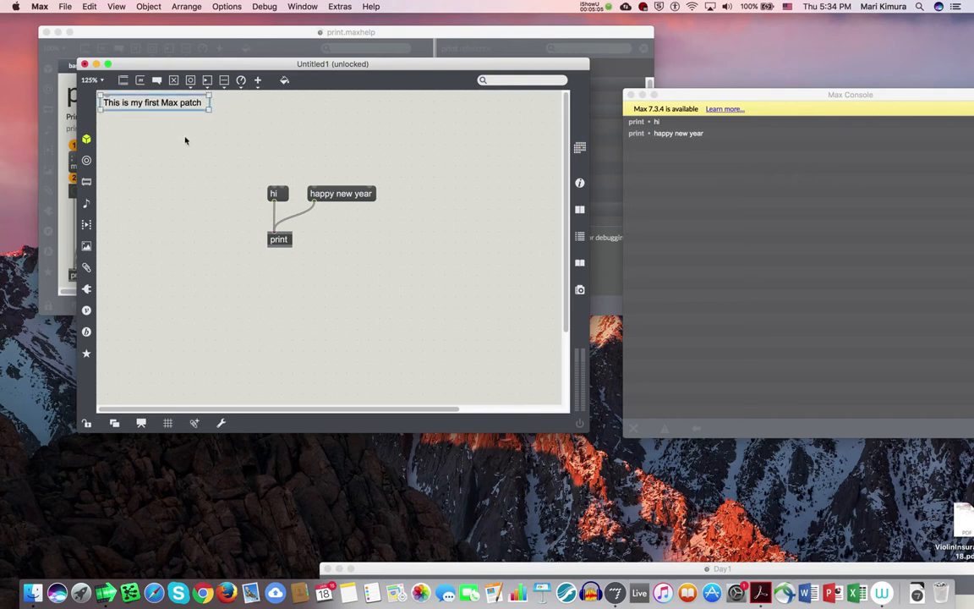
pyautogui.moveTo(198, 171)
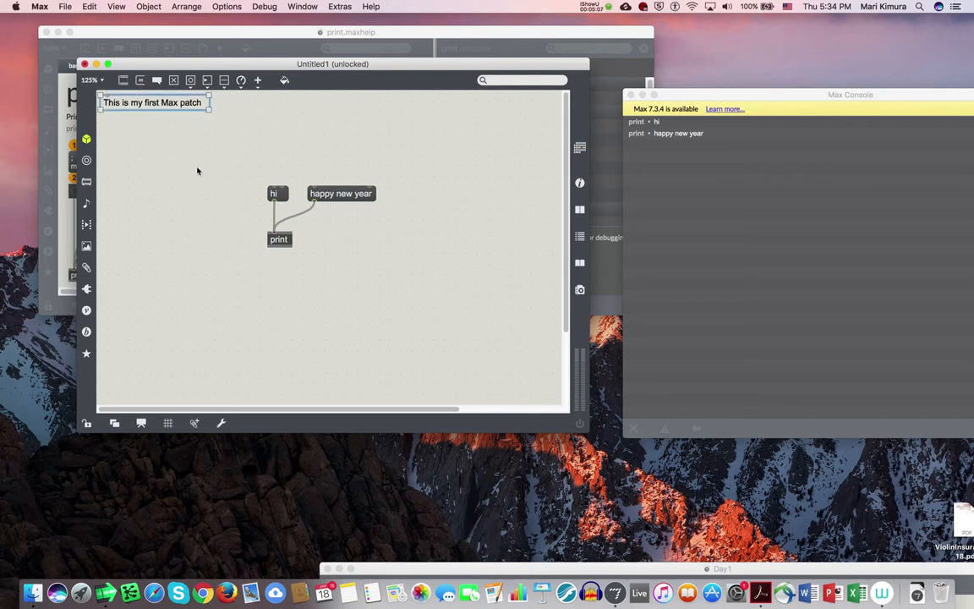
pyautogui.moveTo(171, 149)
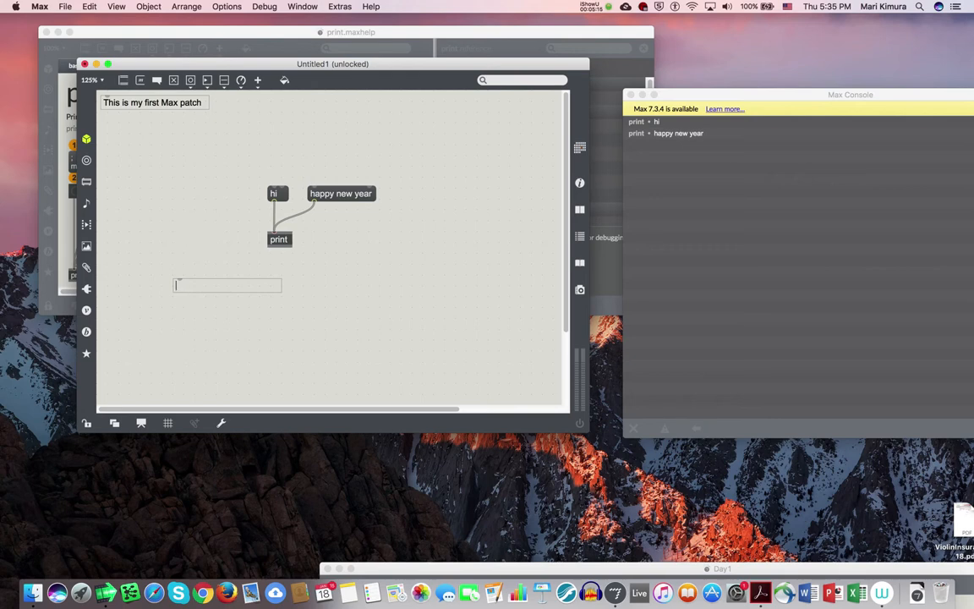
pyautogui.write('this is me')
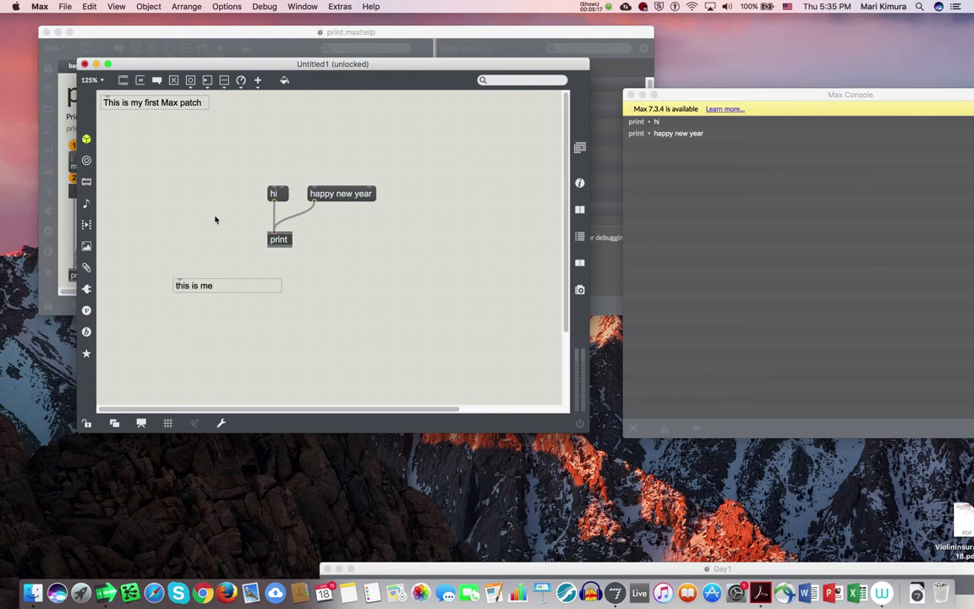
pyautogui.click(221, 284)
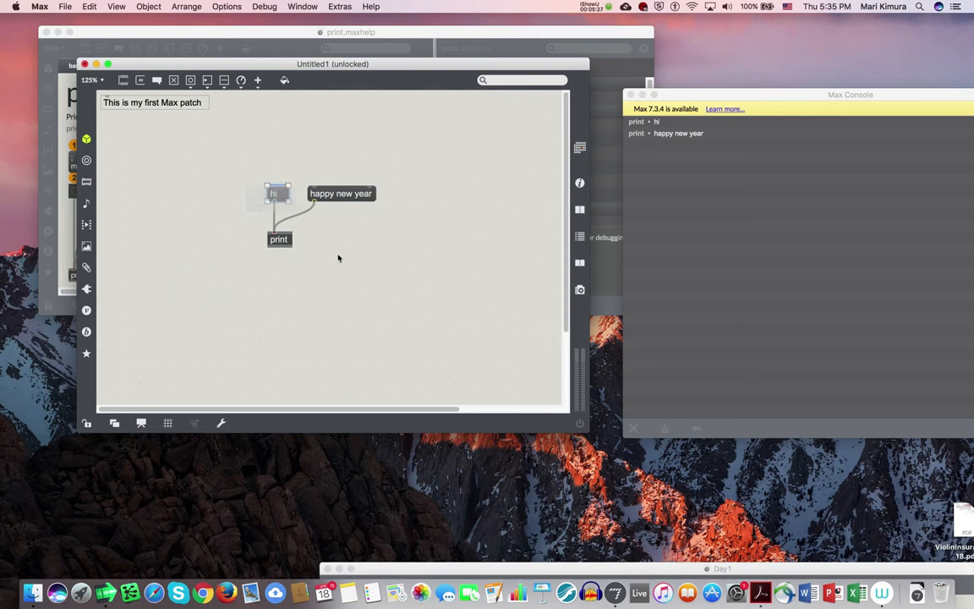
# Step: Shift the messages and print to the right and enlarge the new toggle
pyautogui.moveTo(279, 212); pyautogui.dragTo(325, 259)
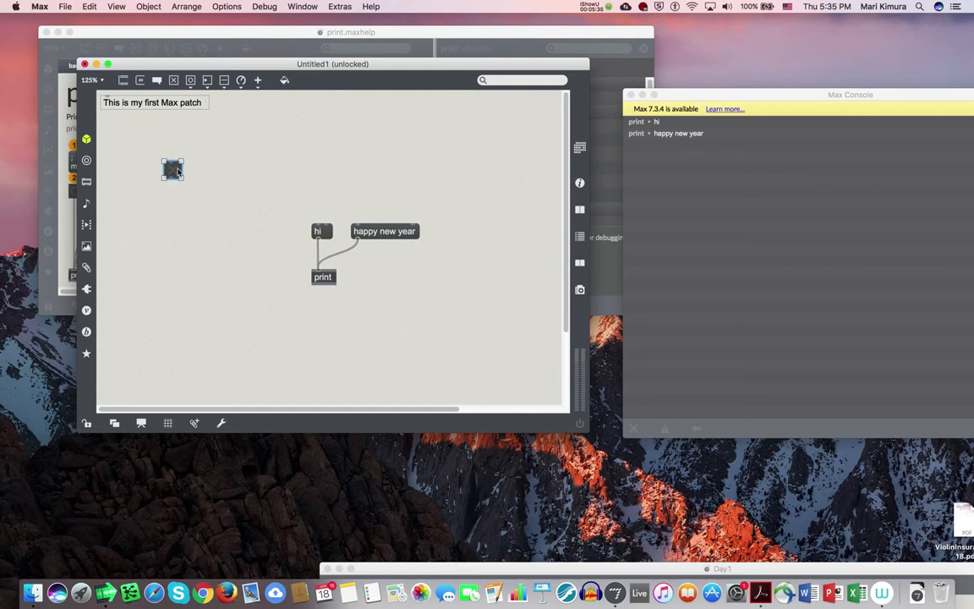
pyautogui.moveTo(181, 179); pyautogui.dragTo(235, 233)
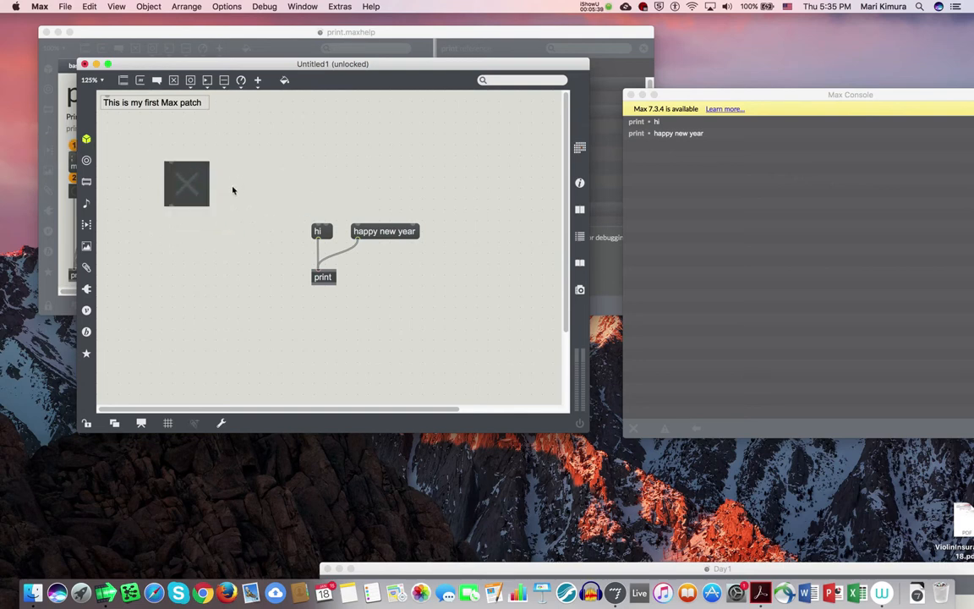
pyautogui.click(186, 183)
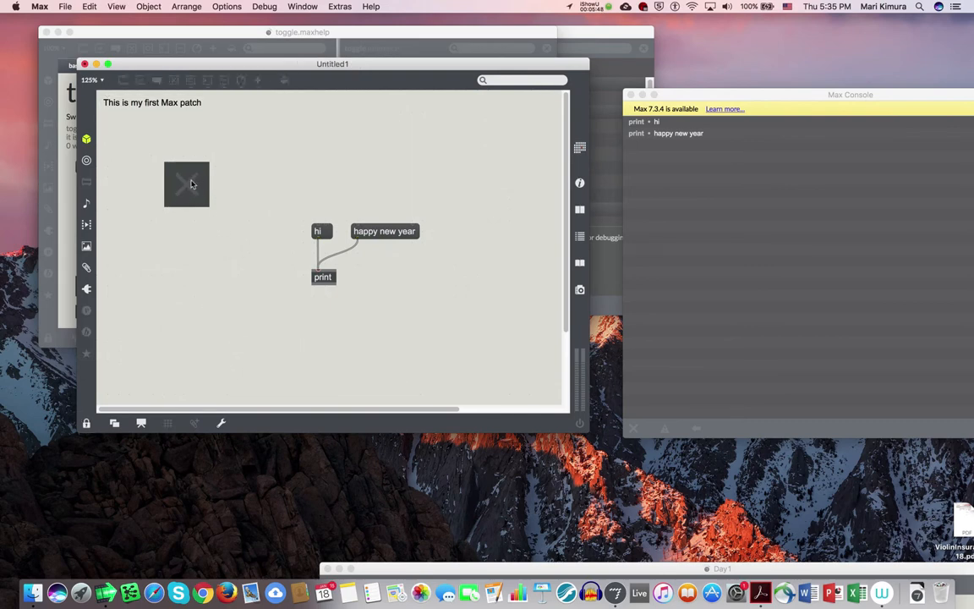
pyautogui.moveTo(181, 196)
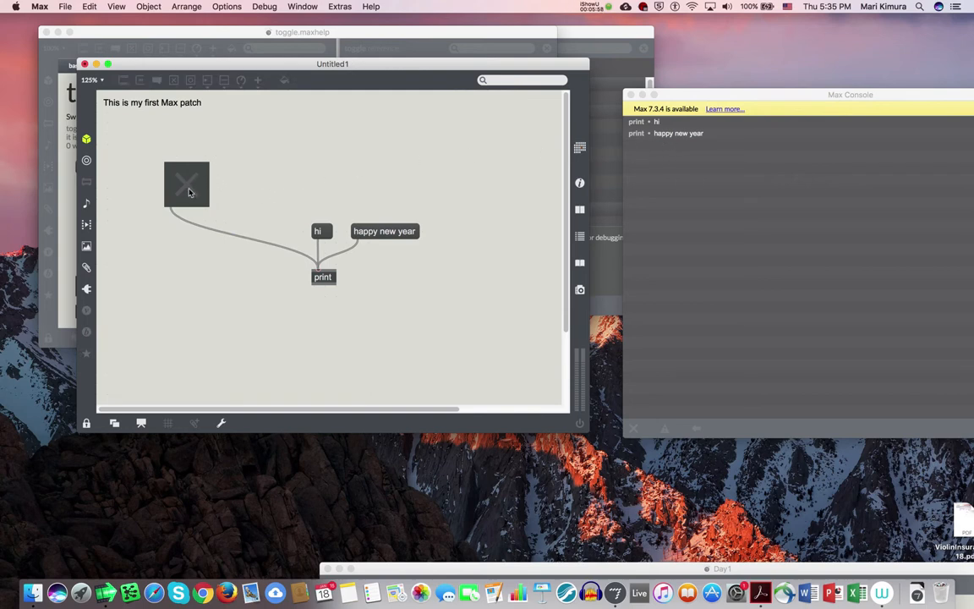
# Step: Switch the toggle on and off to log 1 and 0, then move it beside the message boxes
pyautogui.click(186, 185)
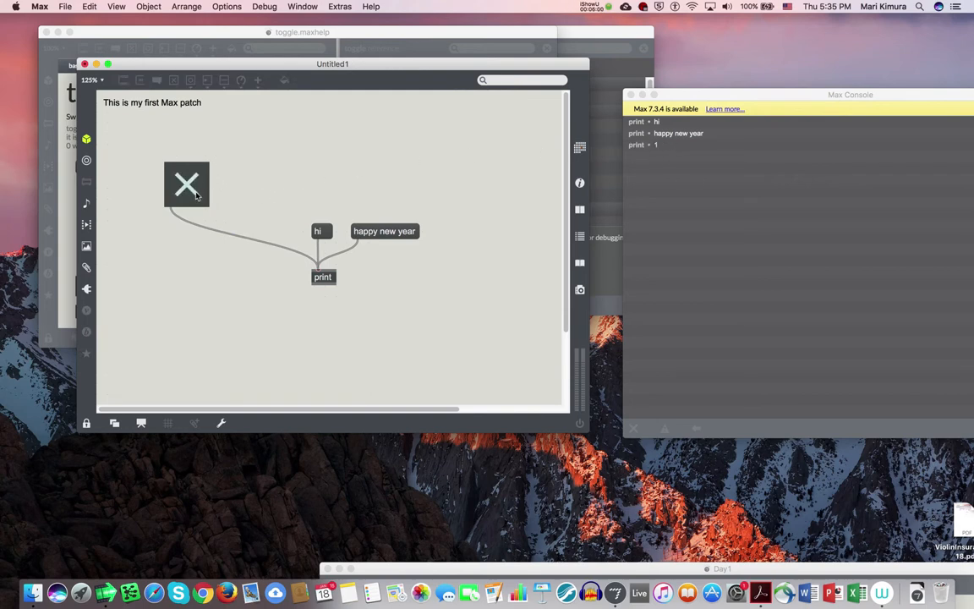
pyautogui.click(186, 182)
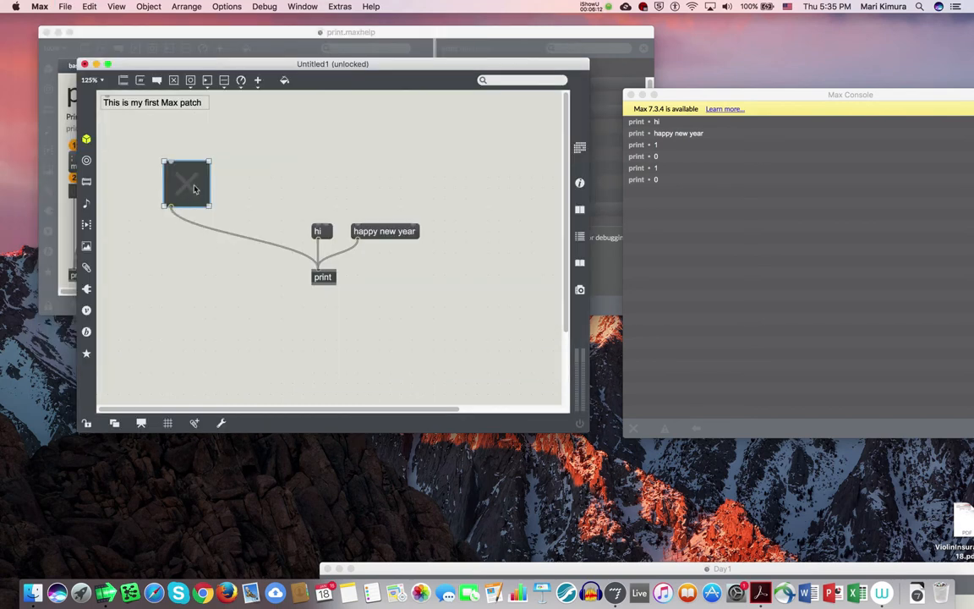
pyautogui.moveTo(186, 182); pyautogui.dragTo(267, 217)
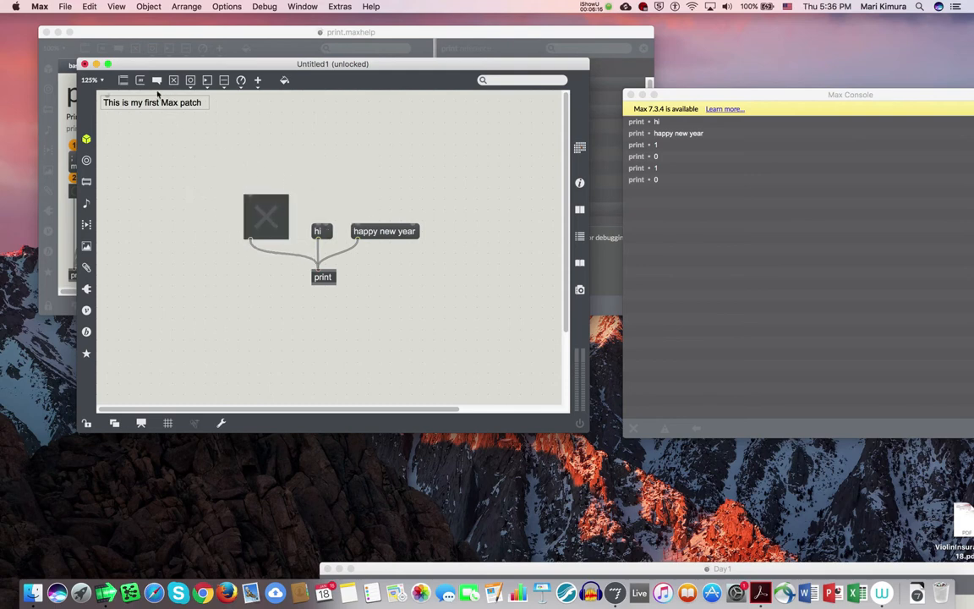
pyautogui.moveTo(193, 81)
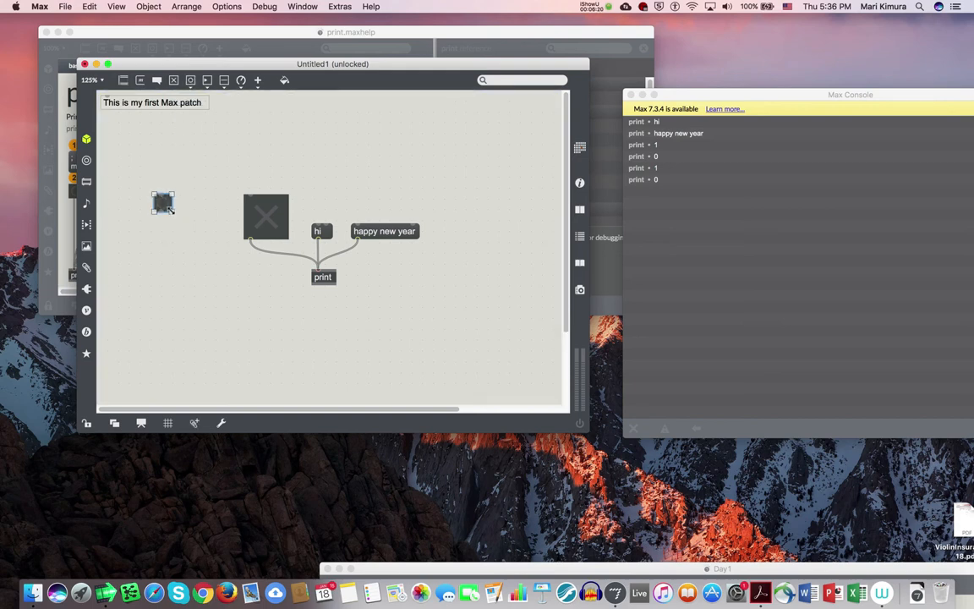
# Step: Enlarge the new button and view its help reference
pyautogui.moveTo(169, 211); pyautogui.dragTo(199, 245)
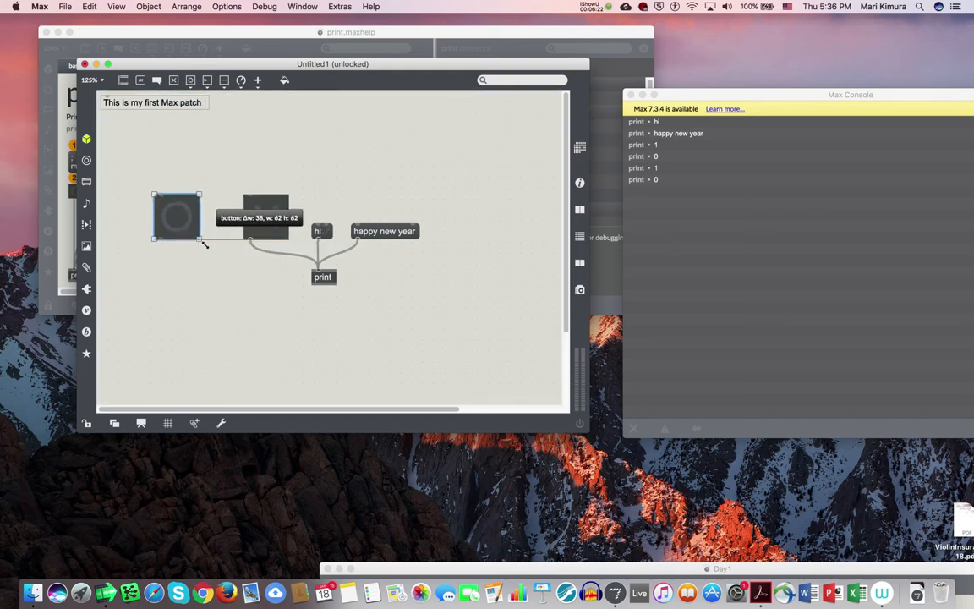
pyautogui.rightClick(176, 217)
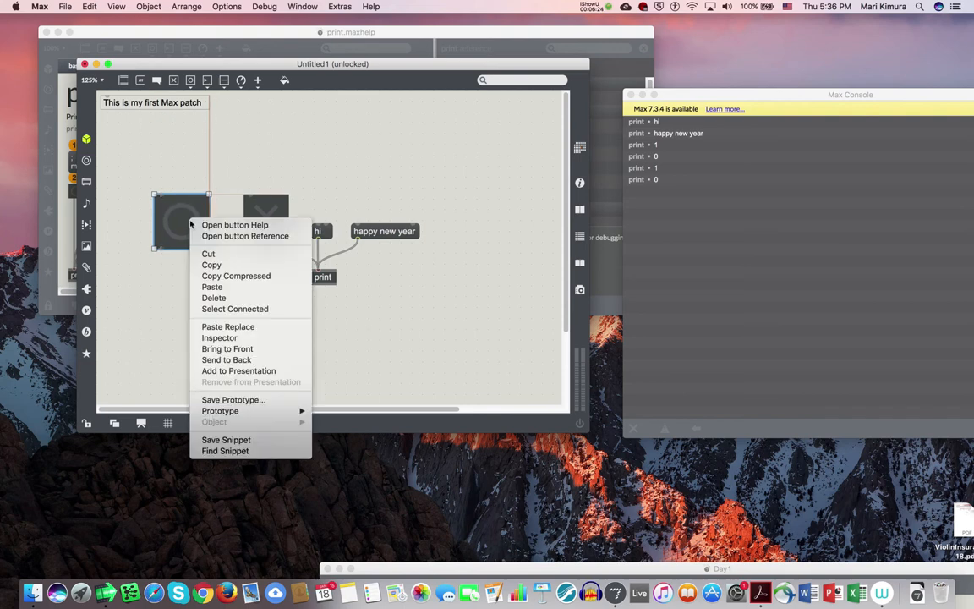
pyautogui.click(234, 223)
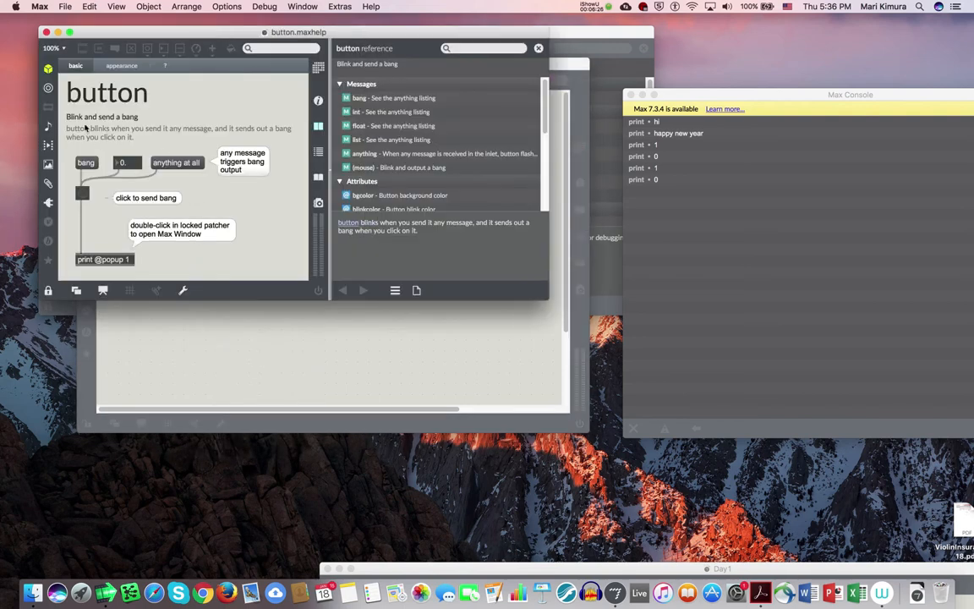
pyautogui.moveTo(148, 301)
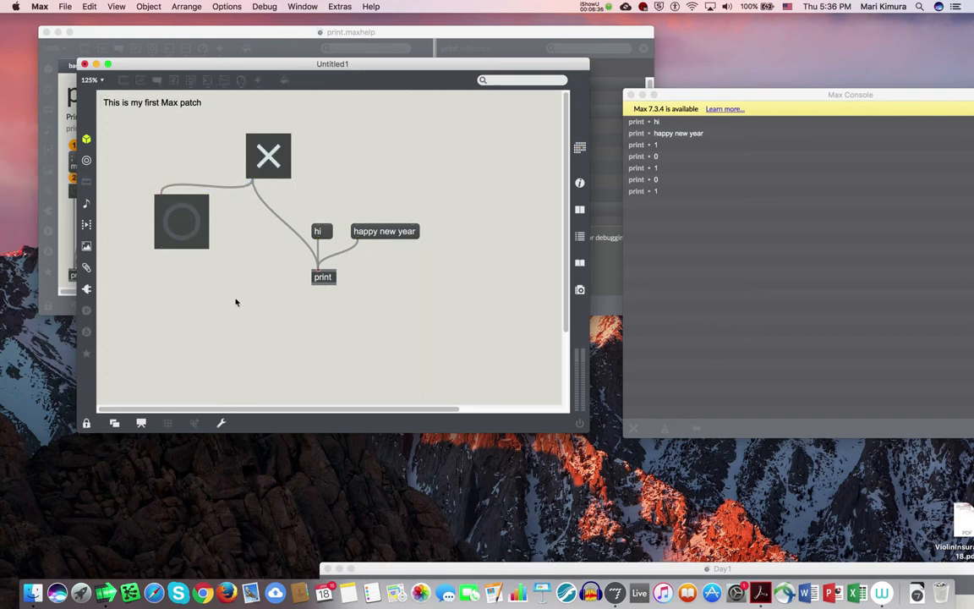
pyautogui.moveTo(328, 257)
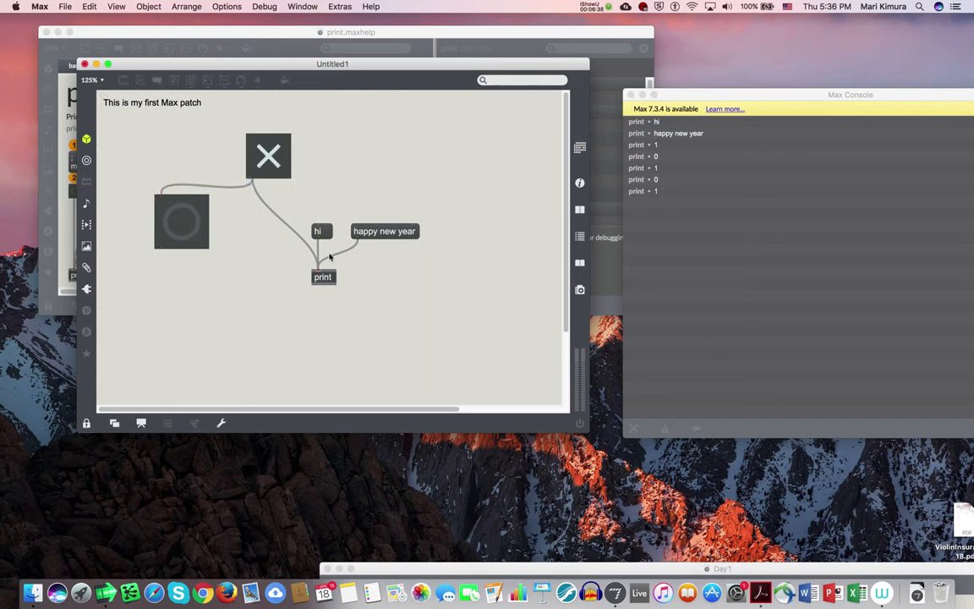
# Step: Bang the button three times to flip the toggle, then move the button lower right
pyautogui.click(267, 155)
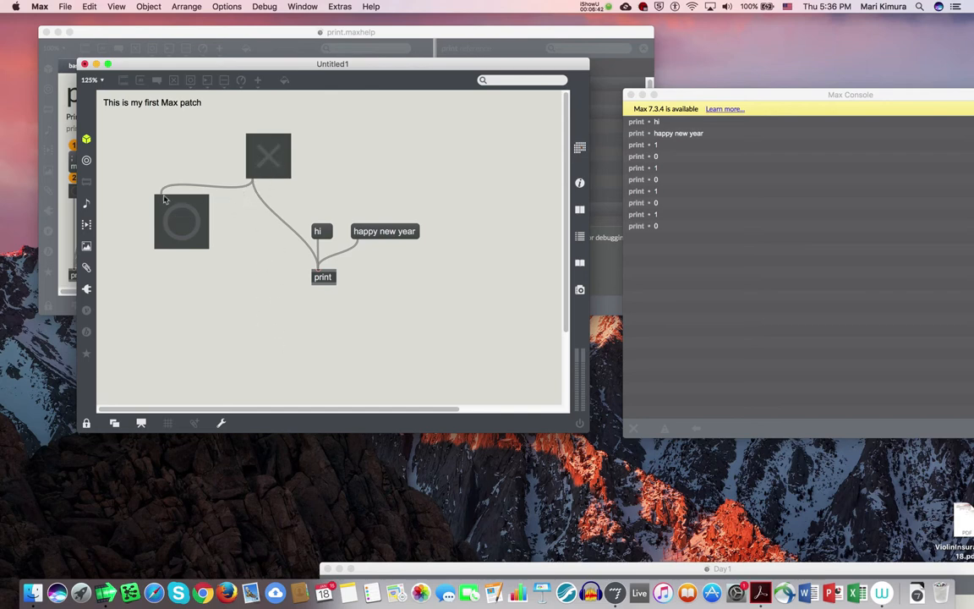
pyautogui.click(267, 156)
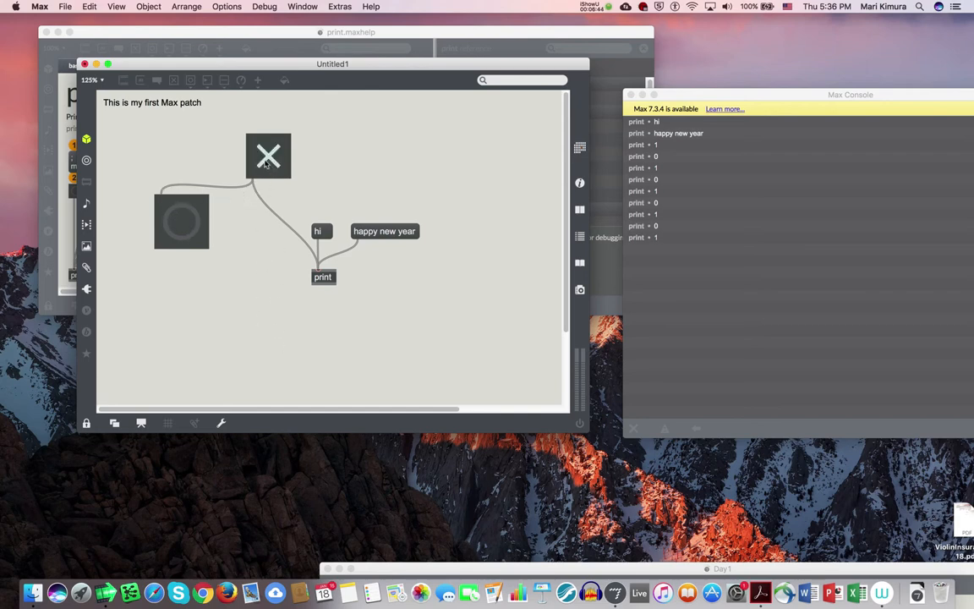
pyautogui.click(267, 155)
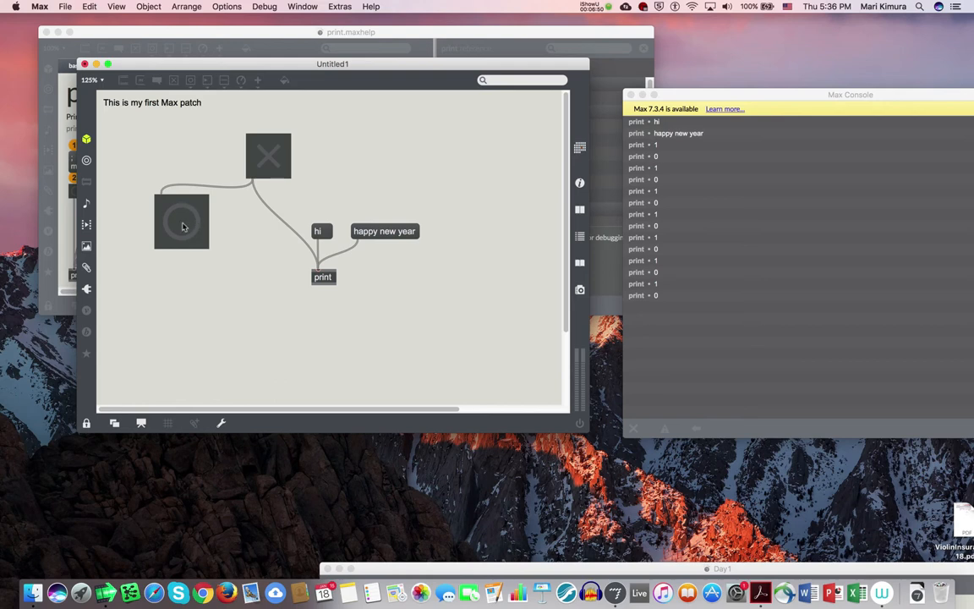
pyautogui.moveTo(260, 162)
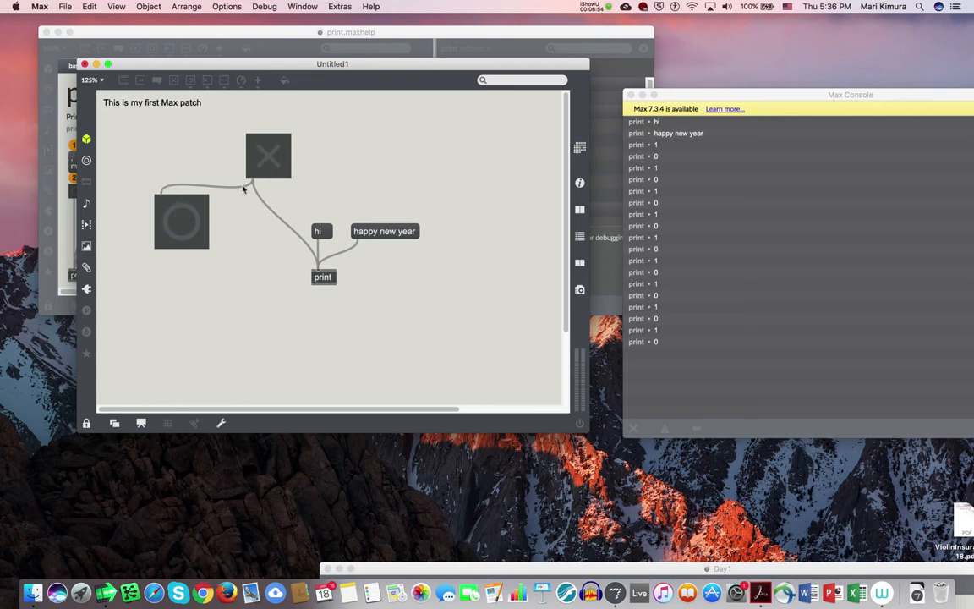
pyautogui.moveTo(181, 219); pyautogui.dragTo(235, 261)
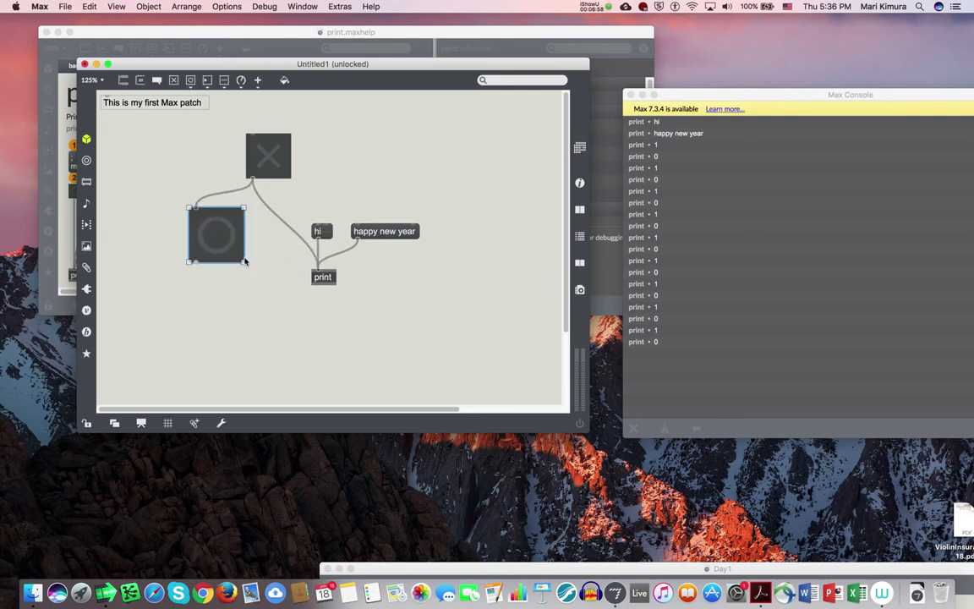
pyautogui.moveTo(216, 233); pyautogui.dragTo(230, 201)
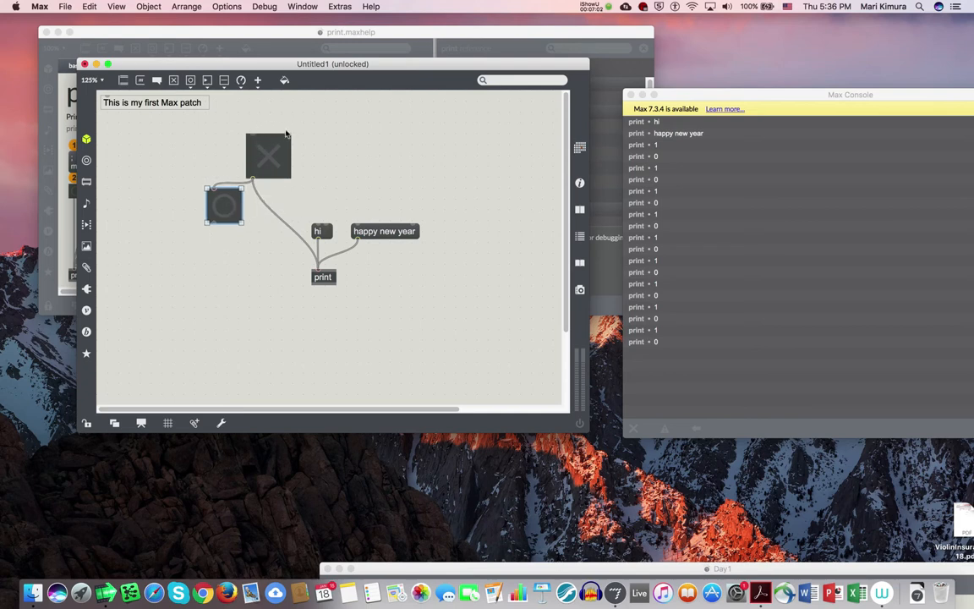
pyautogui.moveTo(208, 81)
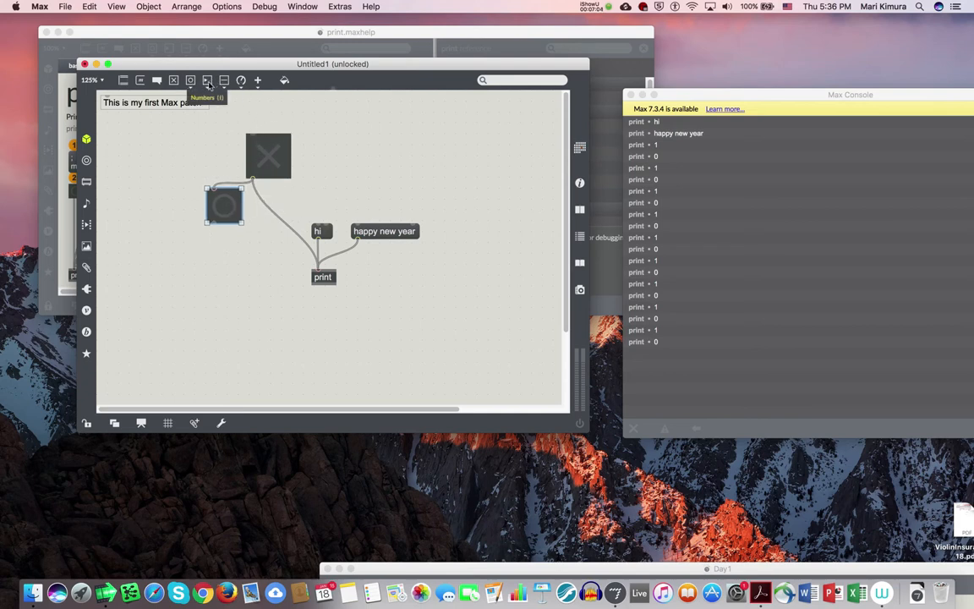
pyautogui.click(206, 81)
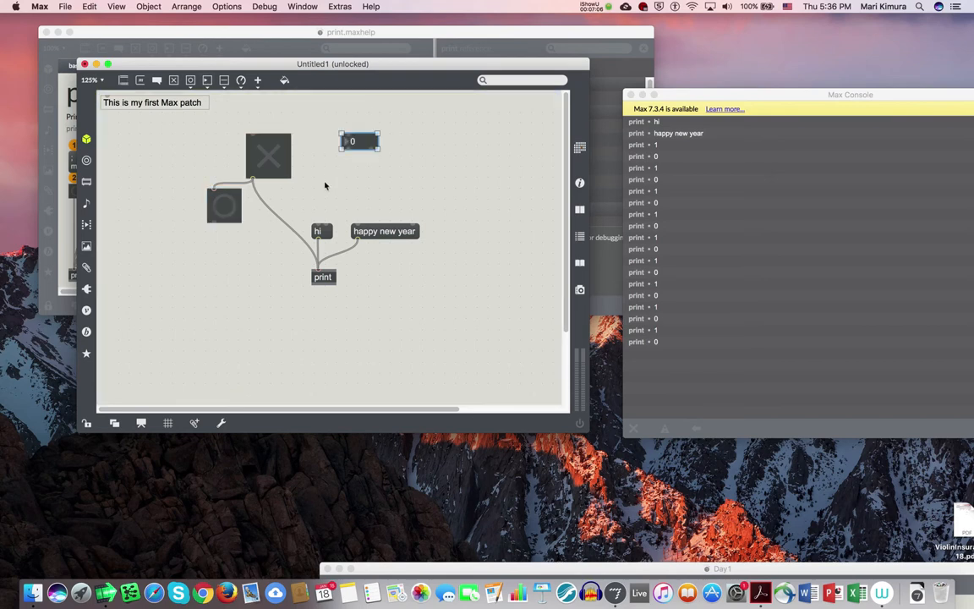
pyautogui.rightClick(358, 142)
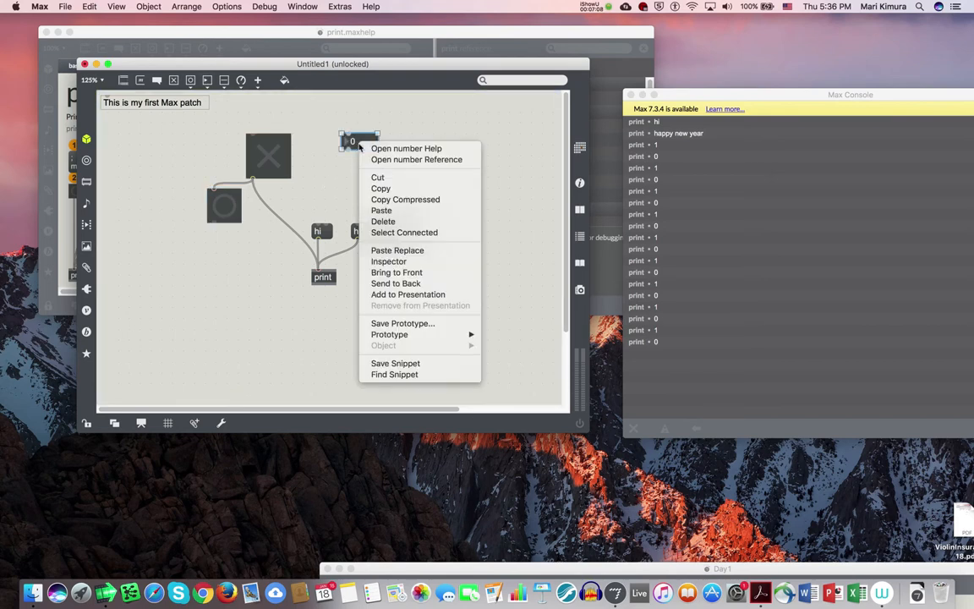
pyautogui.click(406, 149)
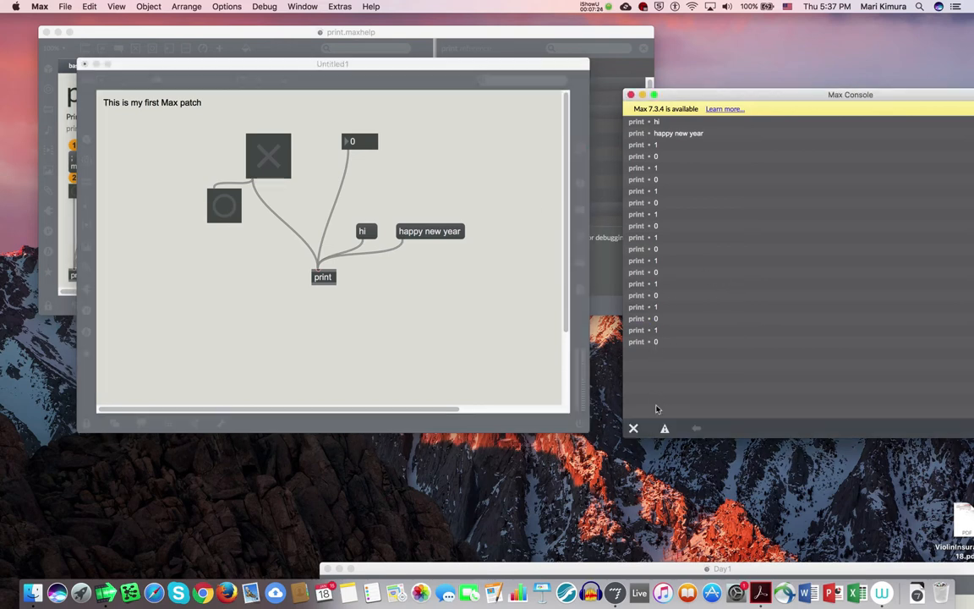
pyautogui.moveTo(633, 430)
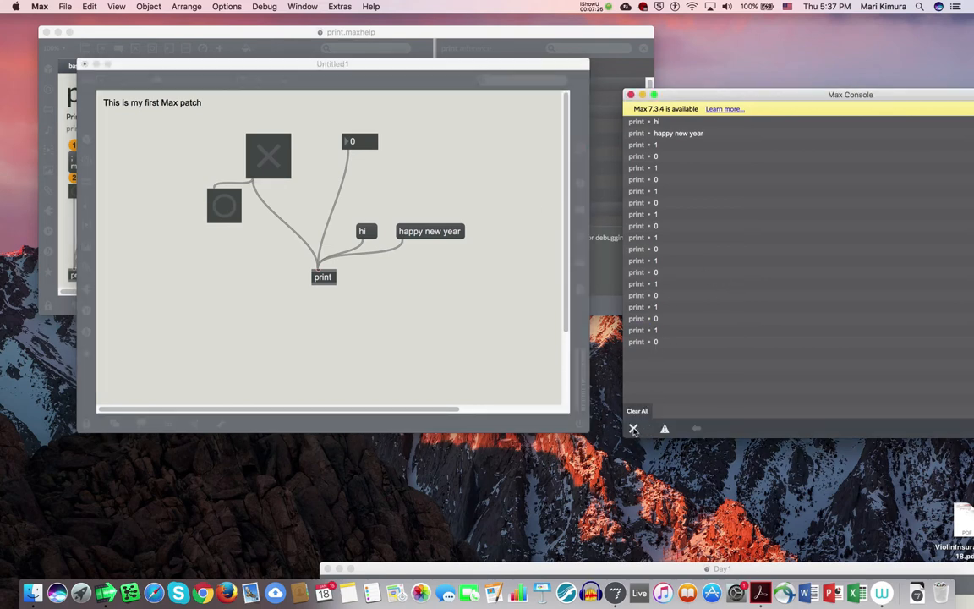
# Step: Clear all messages from the Max Console
pyautogui.click(637, 411)
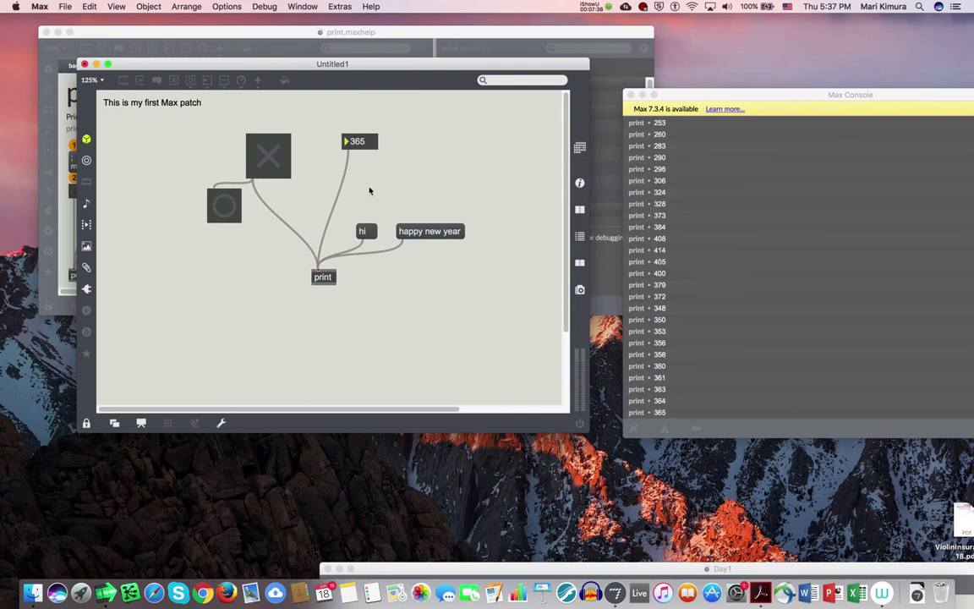
pyautogui.moveTo(355, 159)
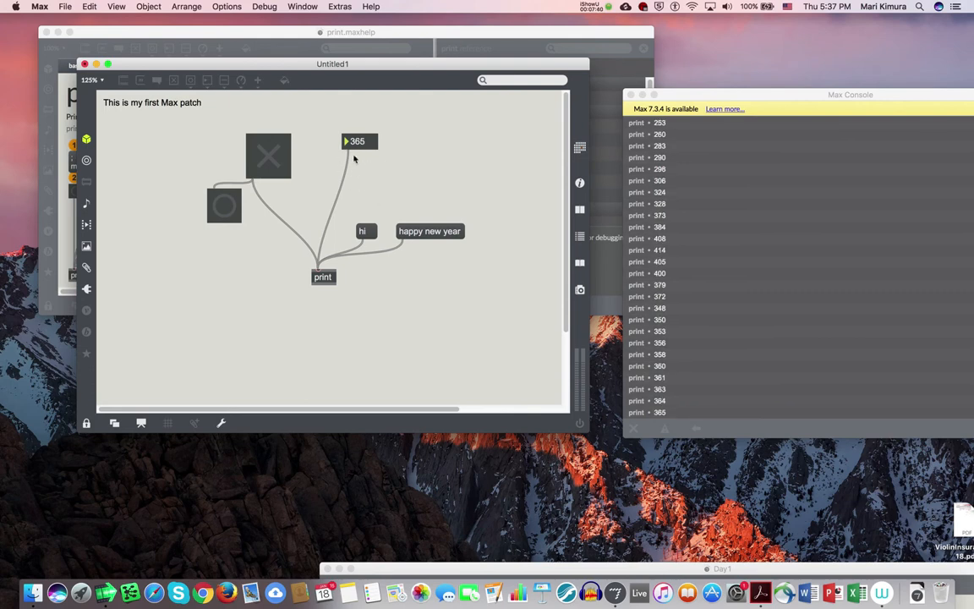
pyautogui.moveTo(357, 203)
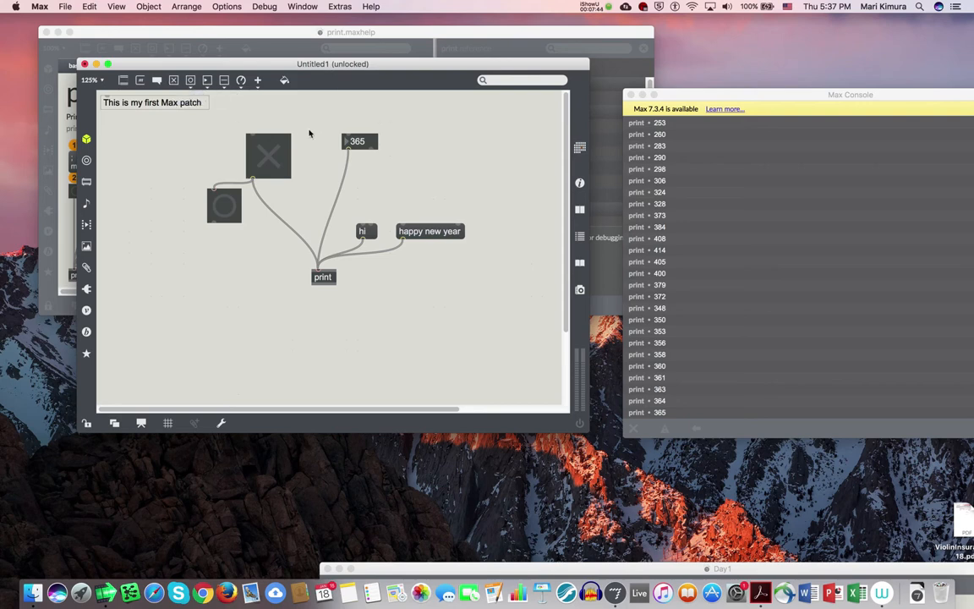
pyautogui.moveTo(342, 140)
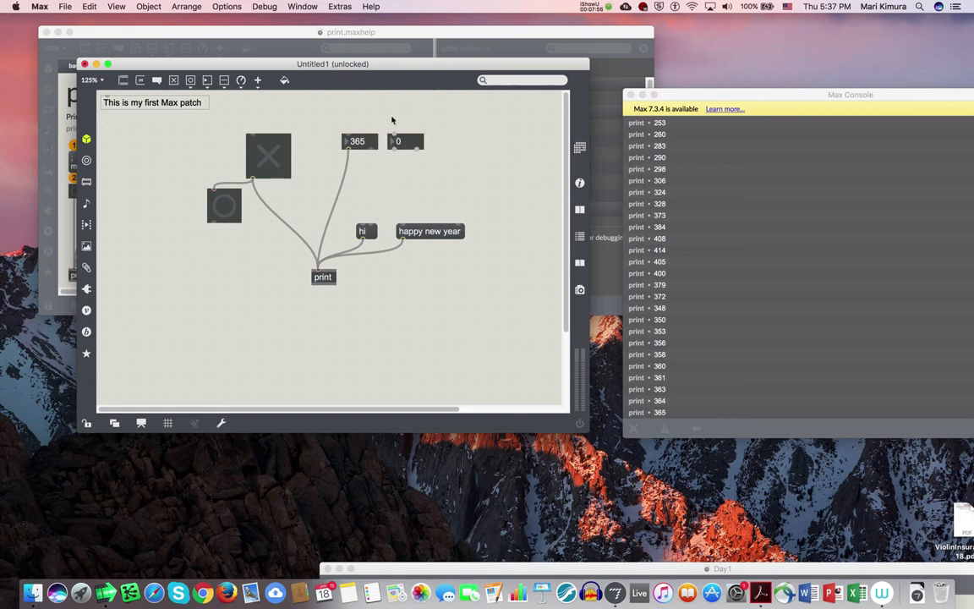
pyautogui.moveTo(376, 172)
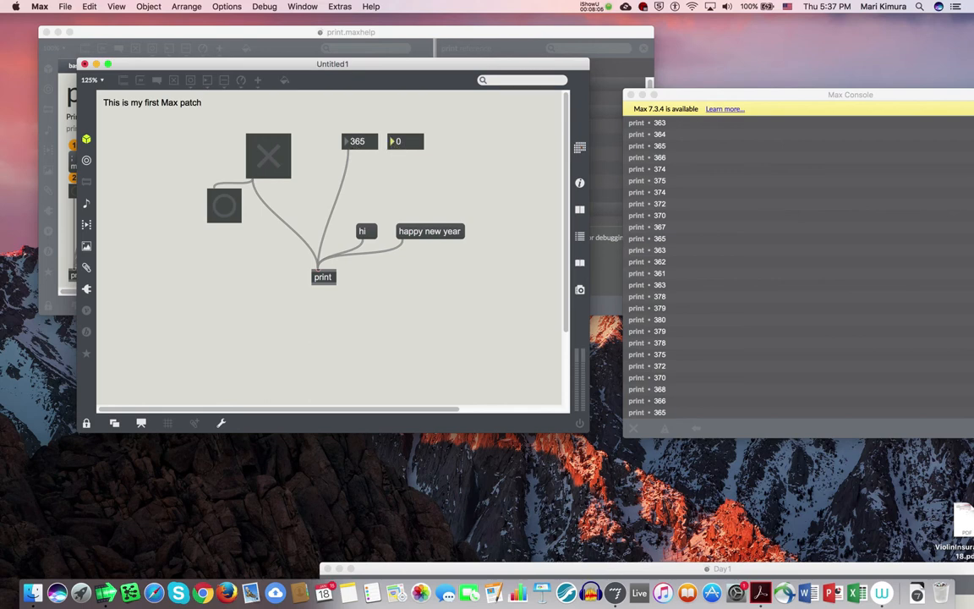
pyautogui.moveTo(397, 153)
pyautogui.write('456')
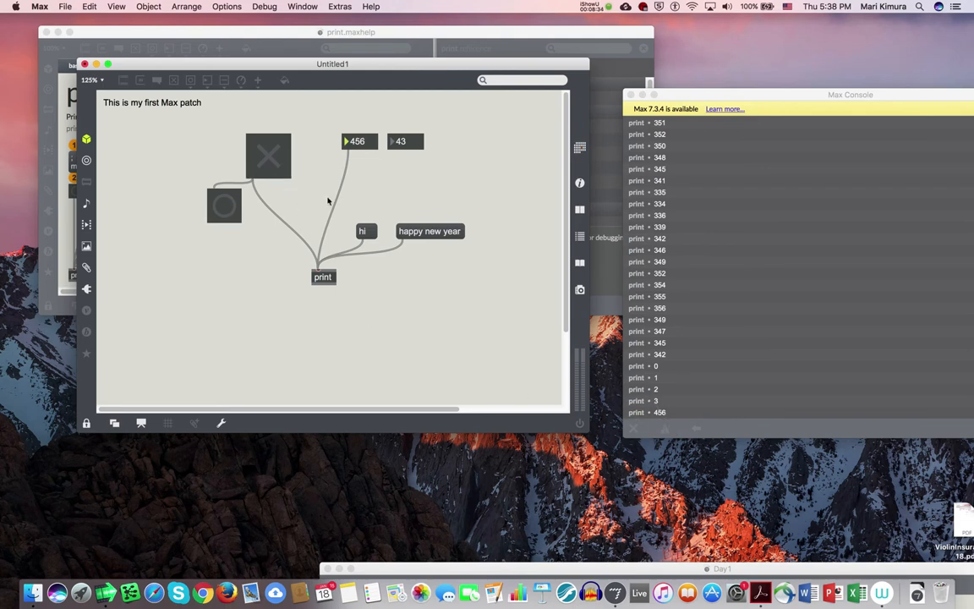
pyautogui.moveTo(400, 184)
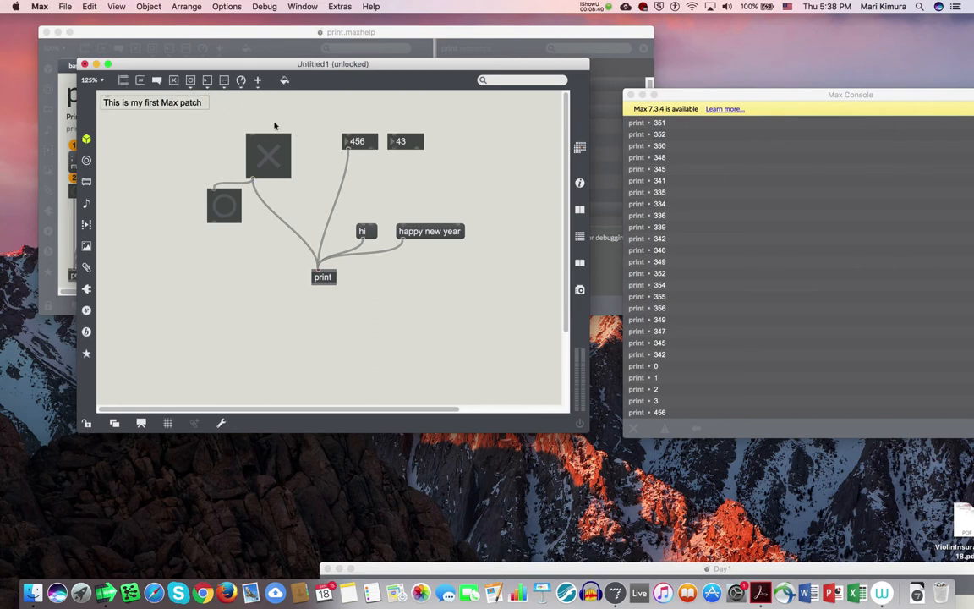
# Step: Move the existing objects left and add a metro 1000 object placed to the right
pyautogui.moveTo(223, 206); pyautogui.dragTo(301, 206)
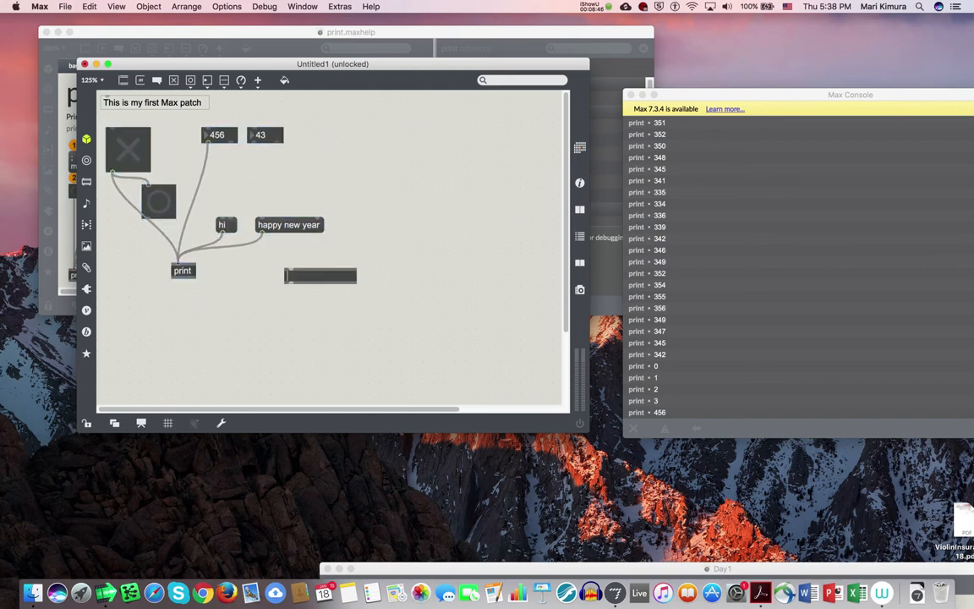
pyautogui.write('metro')
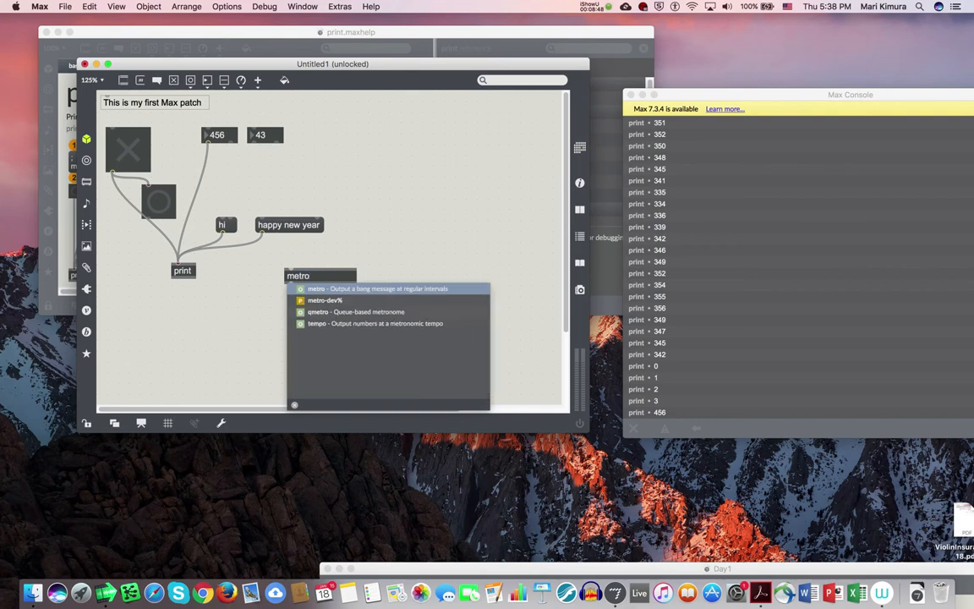
pyautogui.click(315, 287)
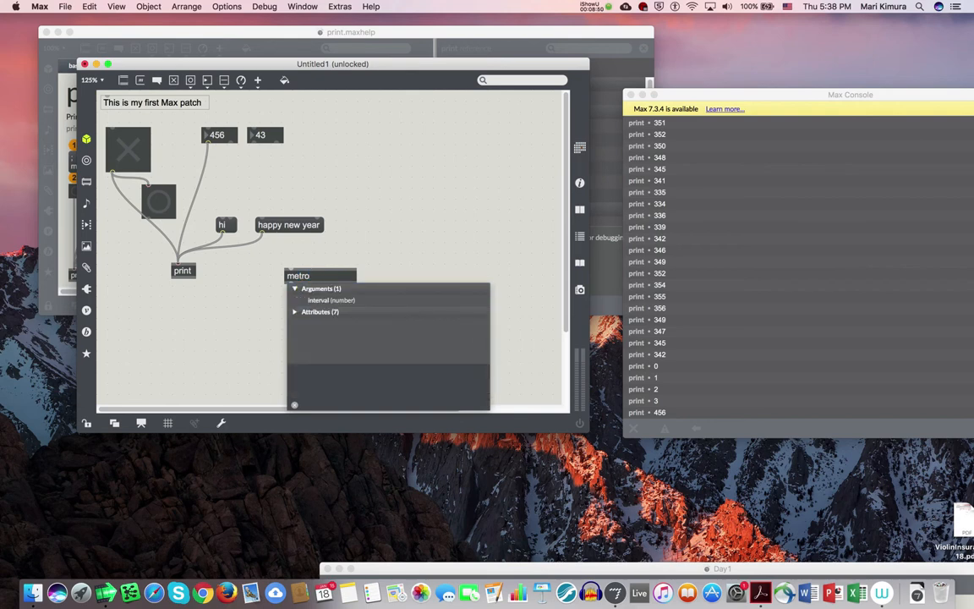
pyautogui.write('1000')
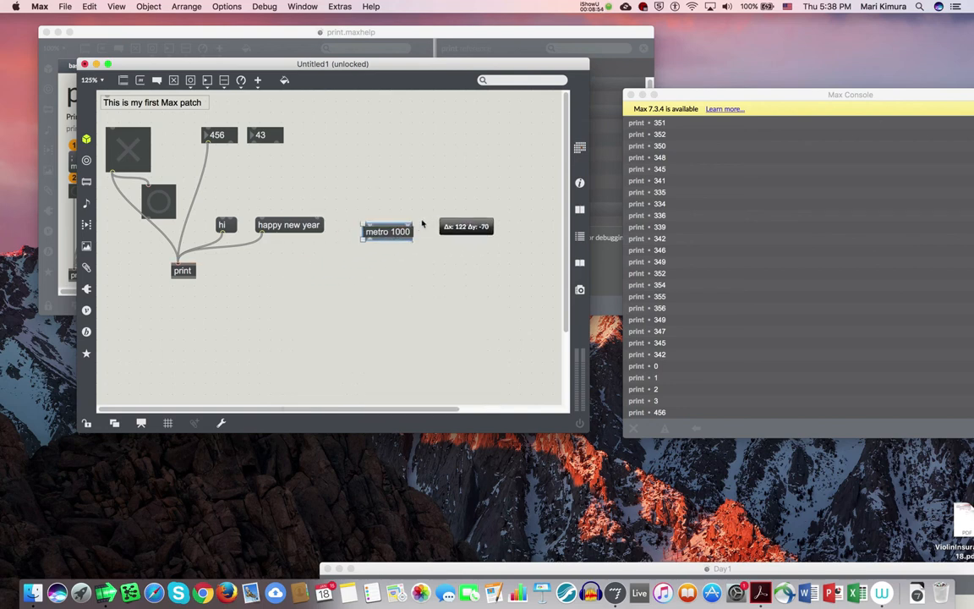
pyautogui.moveTo(386, 230); pyautogui.dragTo(420, 216)
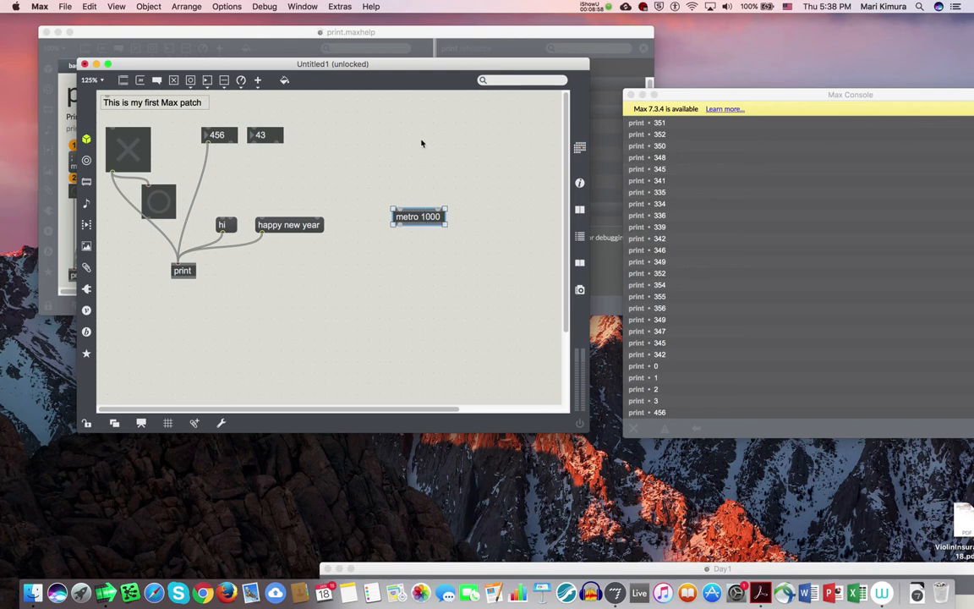
pyautogui.moveTo(410, 200)
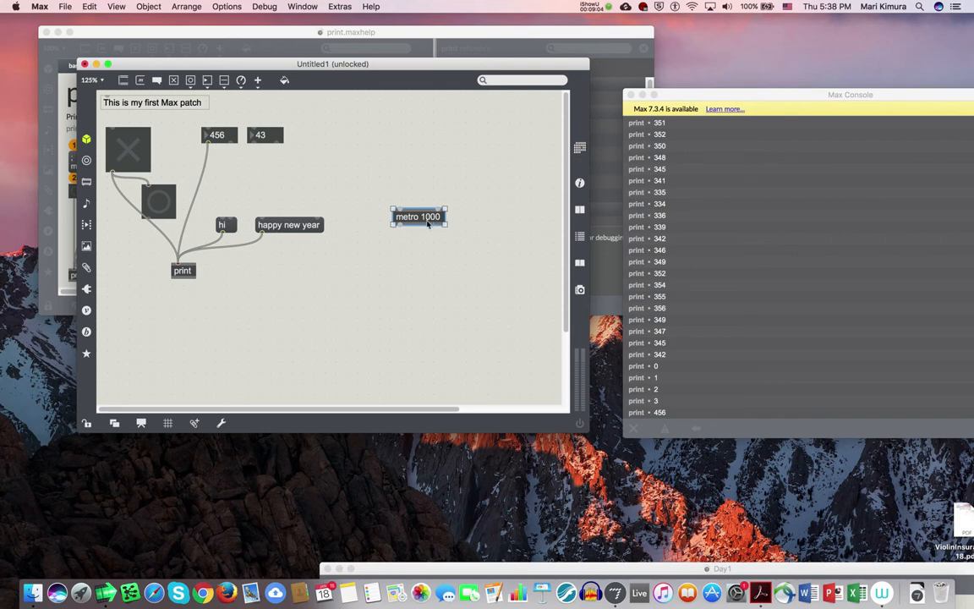
# Step: Open the help file for the metro object
pyautogui.doubleClick(418, 216)
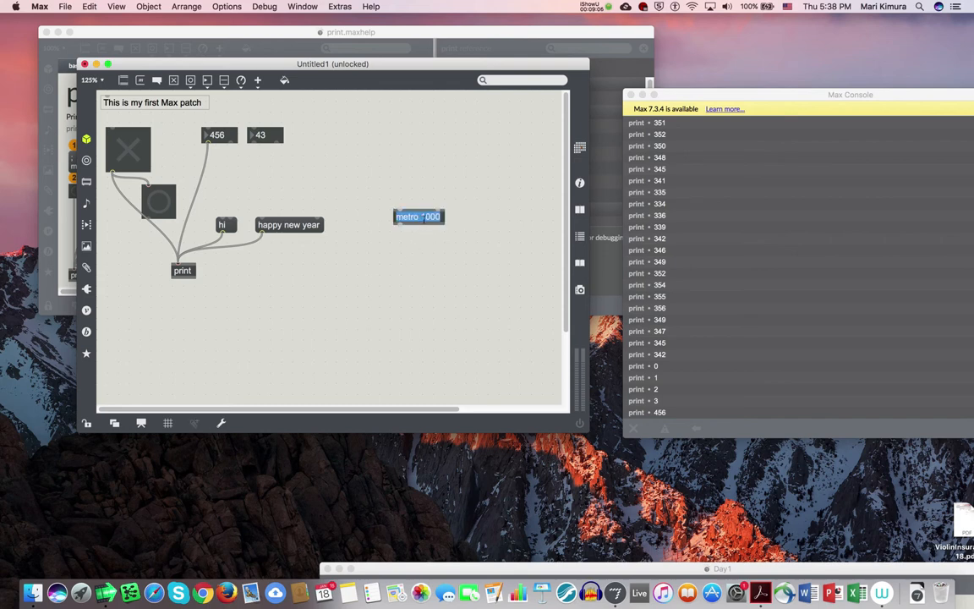
pyautogui.rightClick(418, 217)
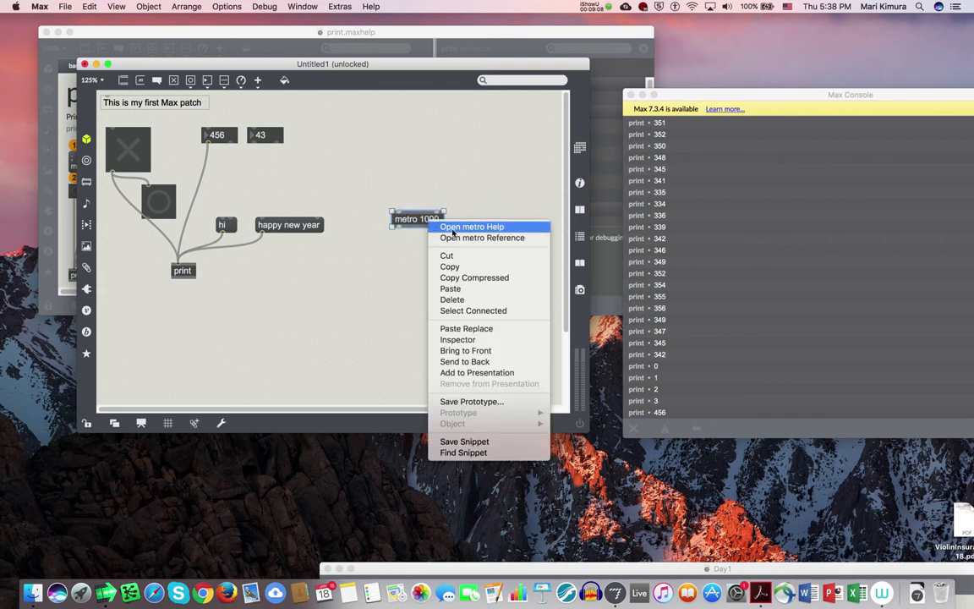
pyautogui.click(470, 226)
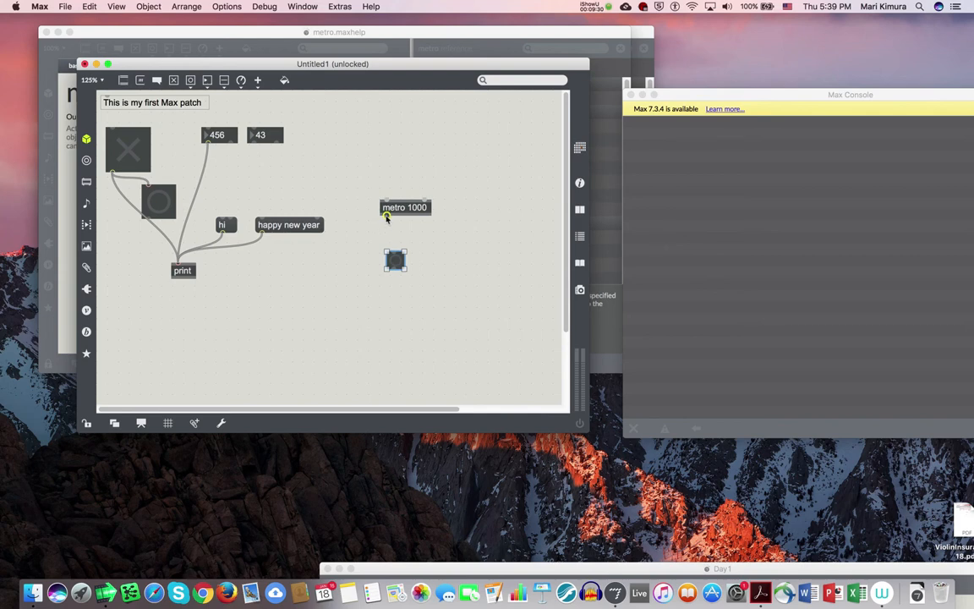
# Step: Connect metro's output to the button and place the toggle directly above metro
pyautogui.moveTo(385, 216); pyautogui.dragTo(395, 253)
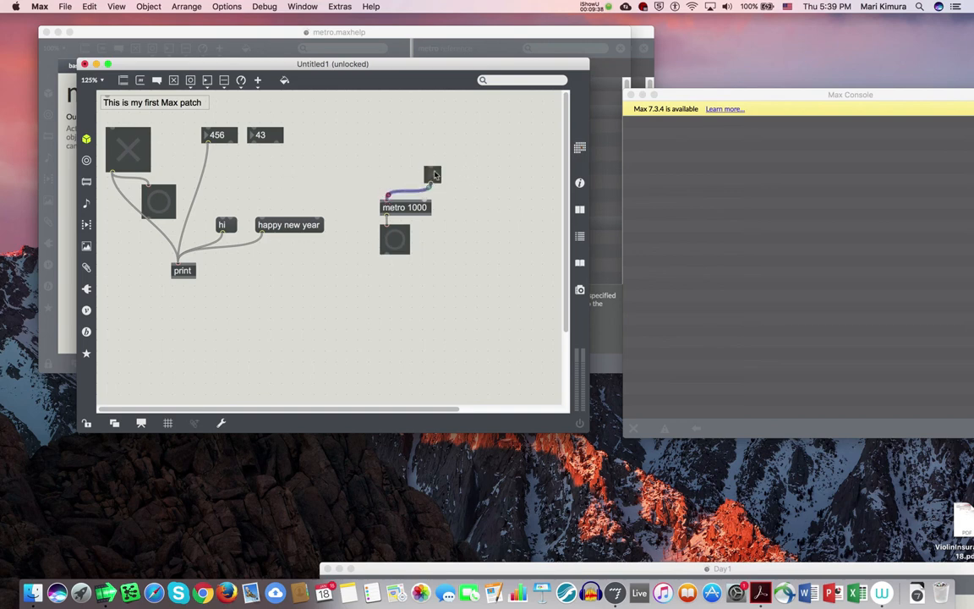
pyautogui.moveTo(433, 174); pyautogui.dragTo(387, 184)
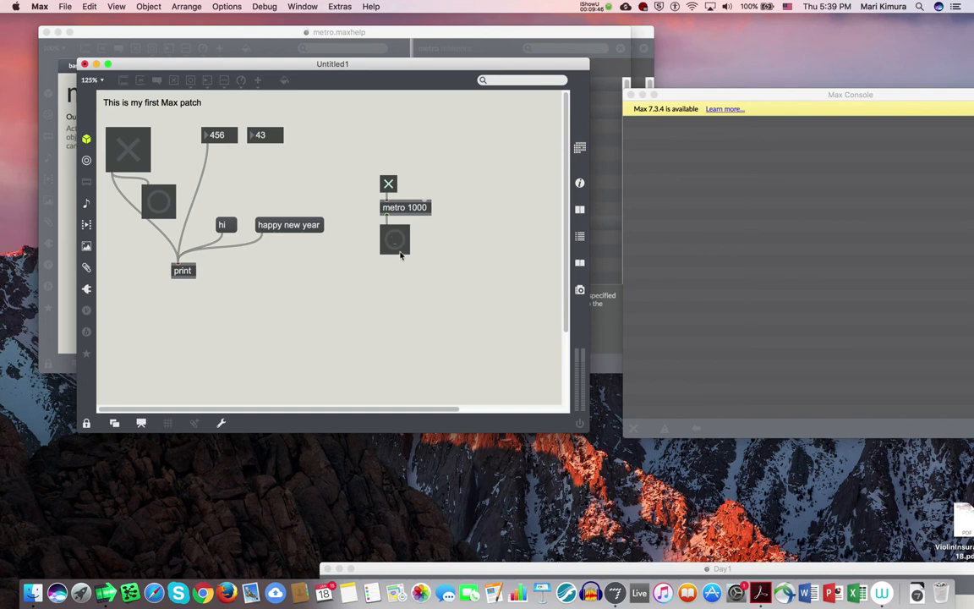
pyautogui.moveTo(389, 191)
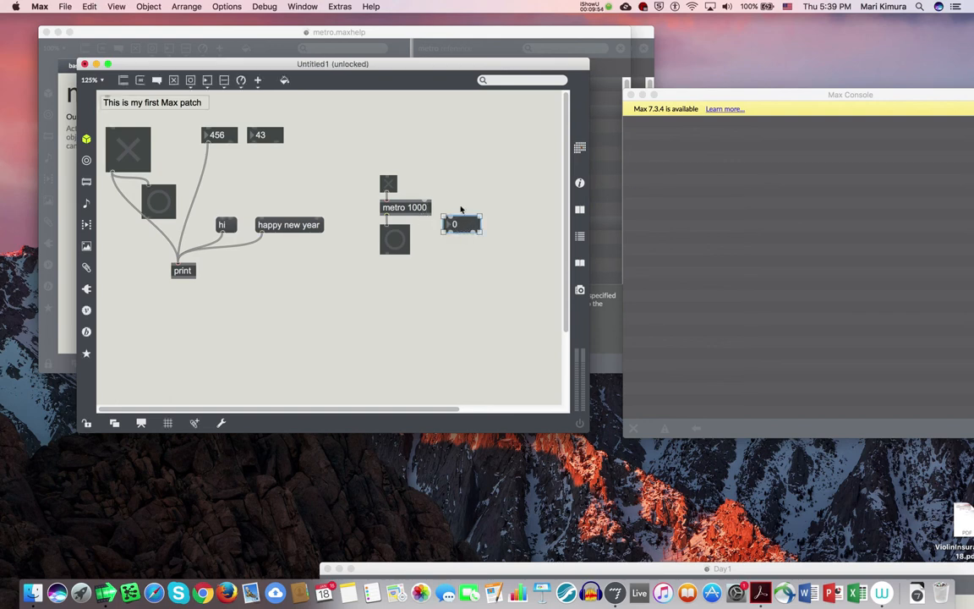
# Step: Move the number box beside the toggle and set it to 500 for the metro interval
pyautogui.moveTo(460, 223); pyautogui.dragTo(440, 179)
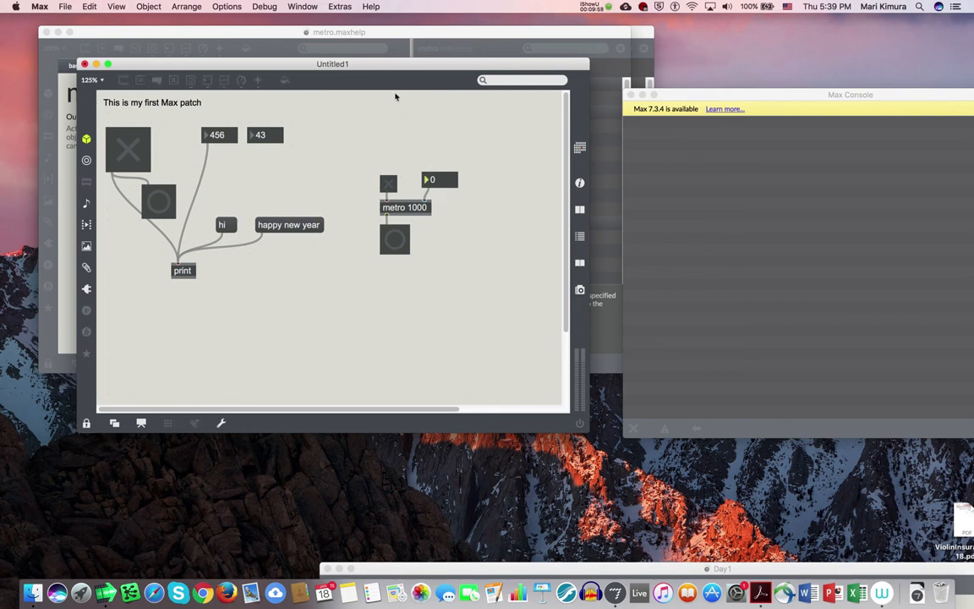
pyautogui.write('500')
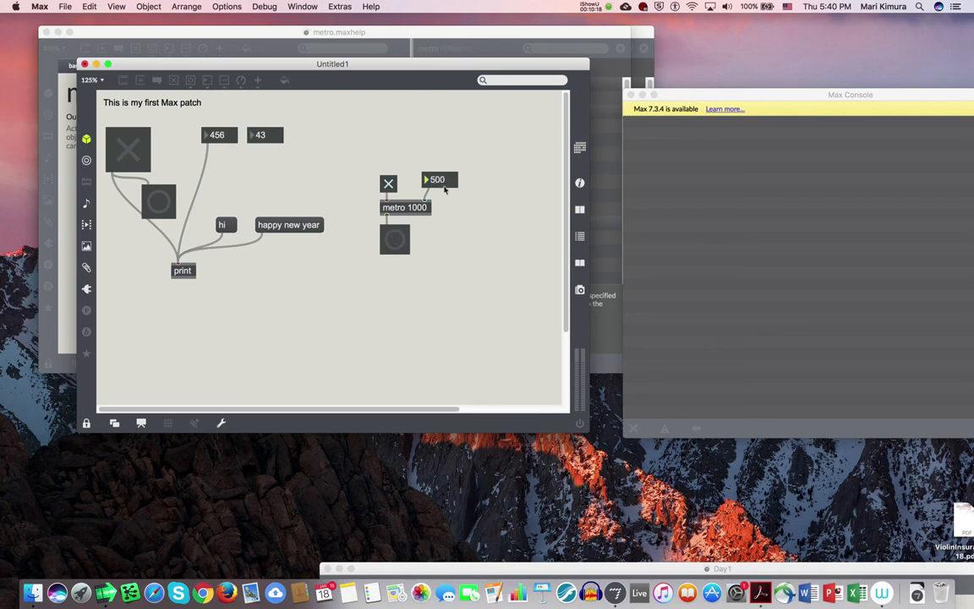
pyautogui.moveTo(420, 216)
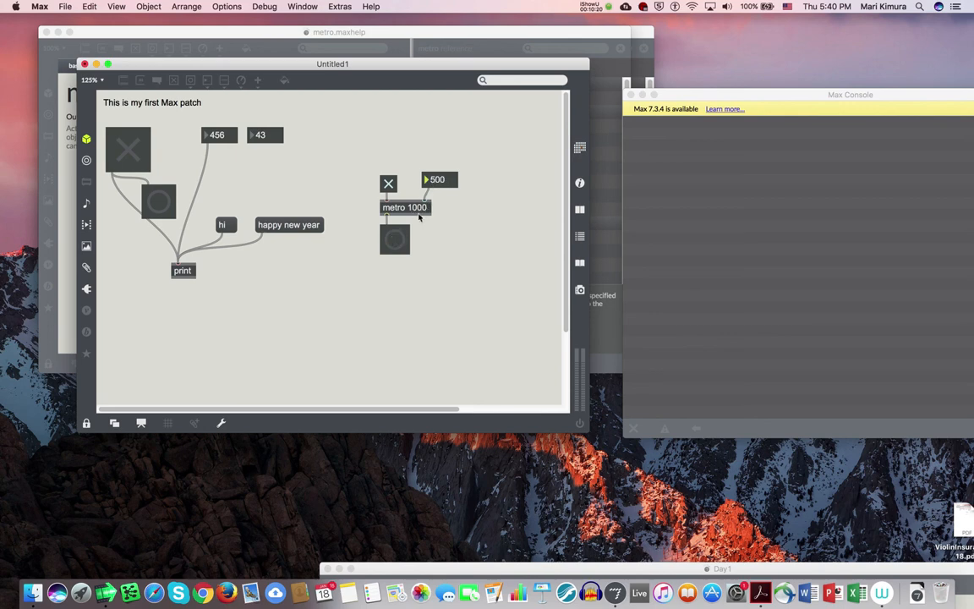
pyautogui.moveTo(440, 188)
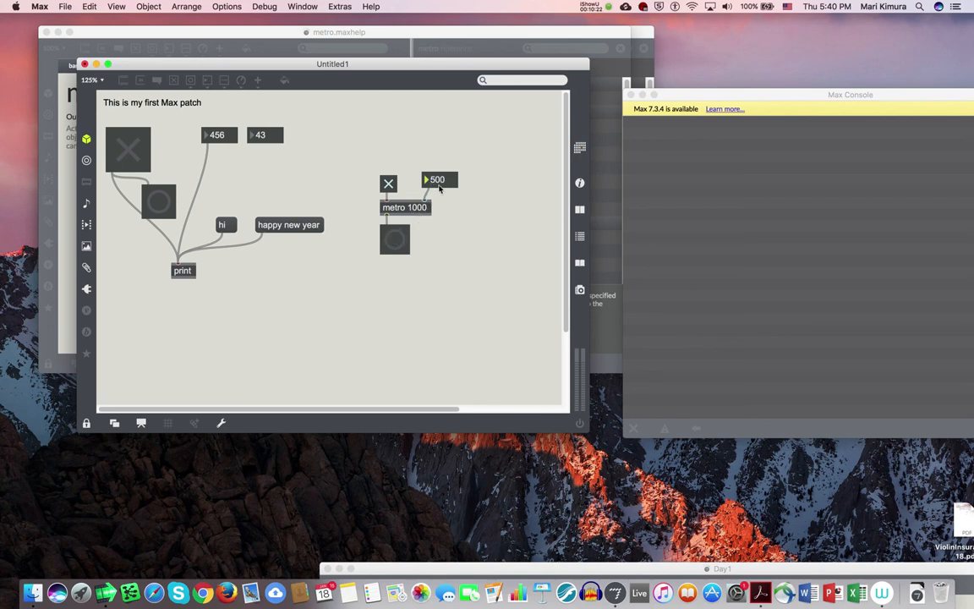
pyautogui.moveTo(389, 155)
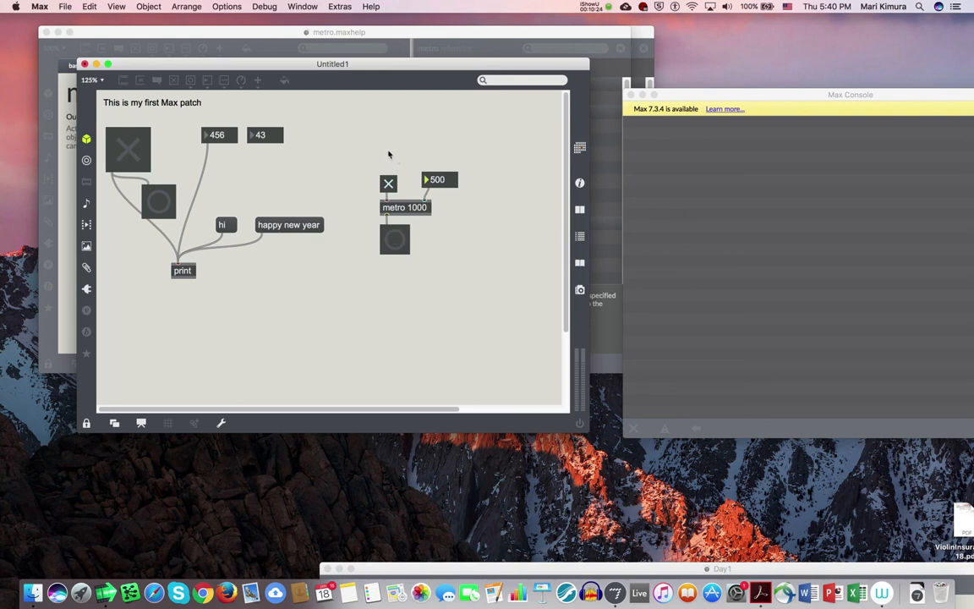